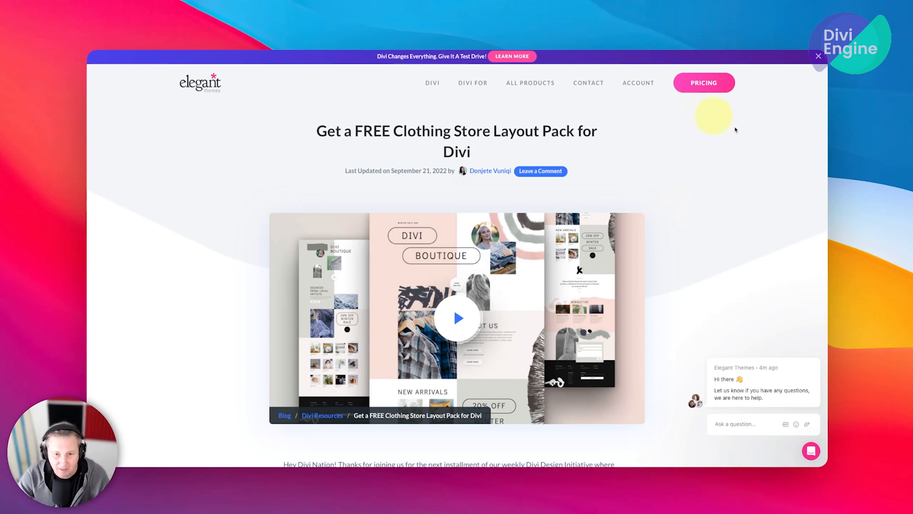
mouse_move(677, 220)
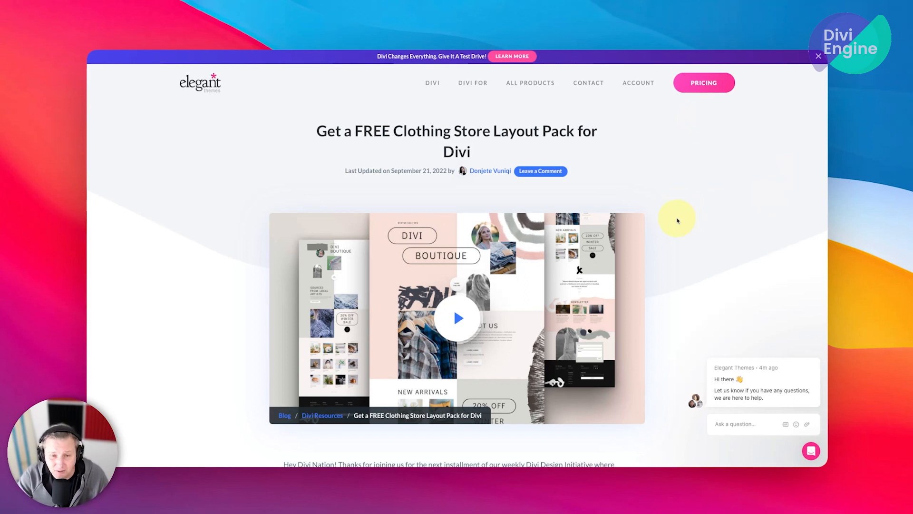
mouse_move(295, 223)
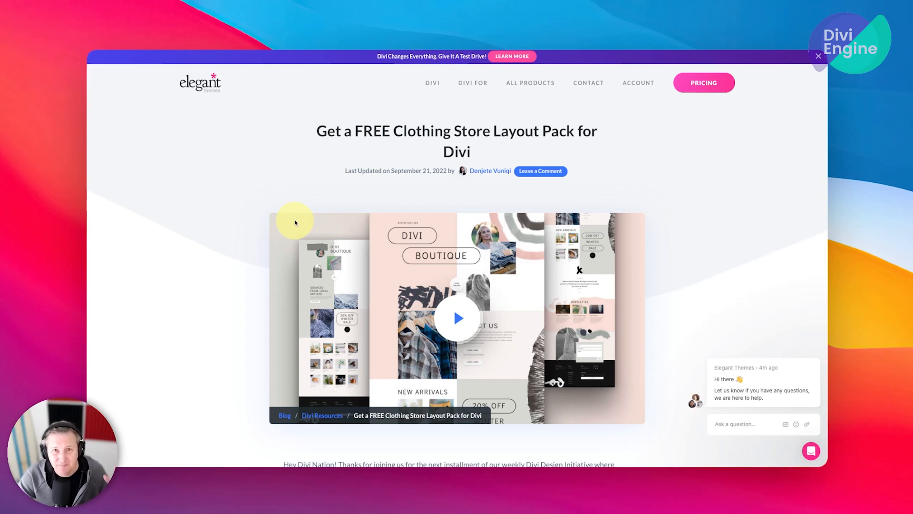
mouse_move(378, 251)
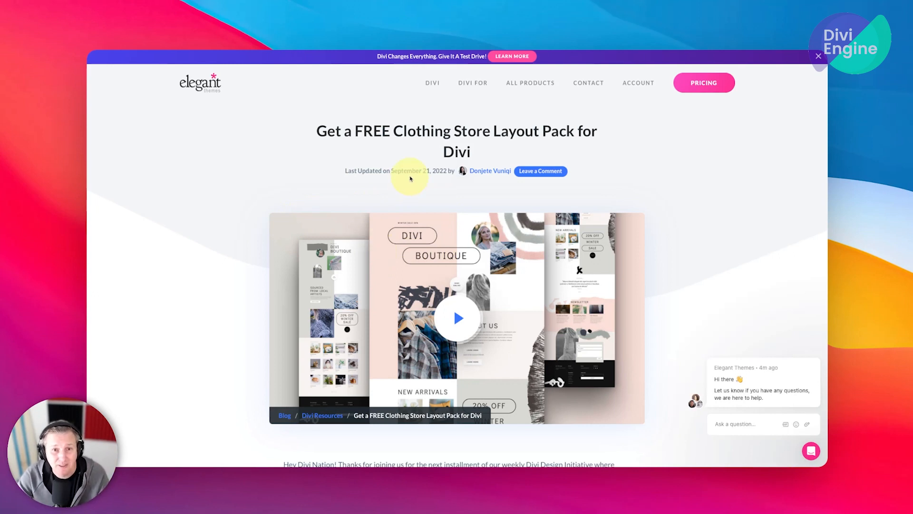
- Go from the Dashboard to the Divi Library listing the Shop Page — Divi layout
scroll(down, 3)
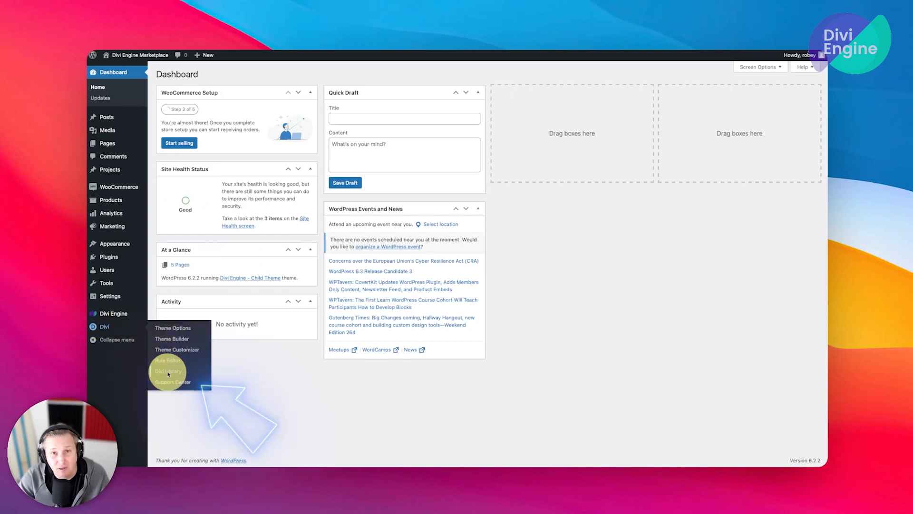
click(166, 370)
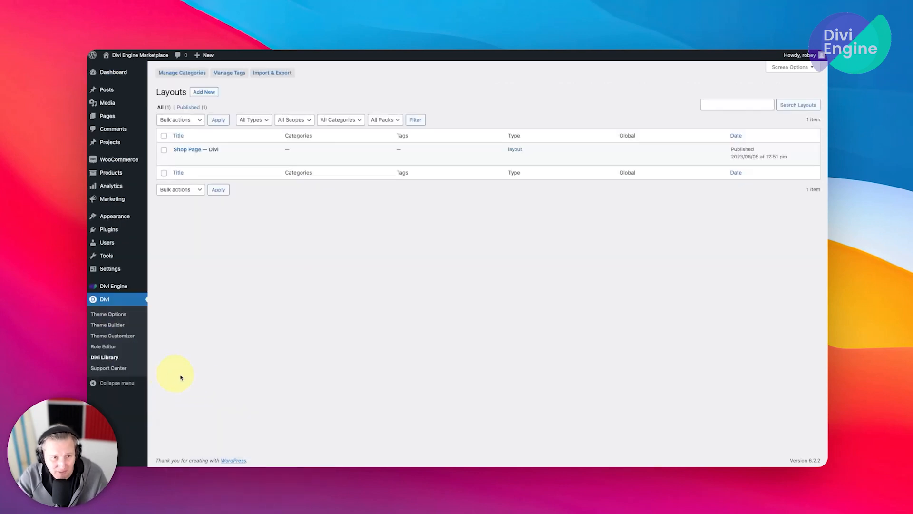
mouse_move(228, 149)
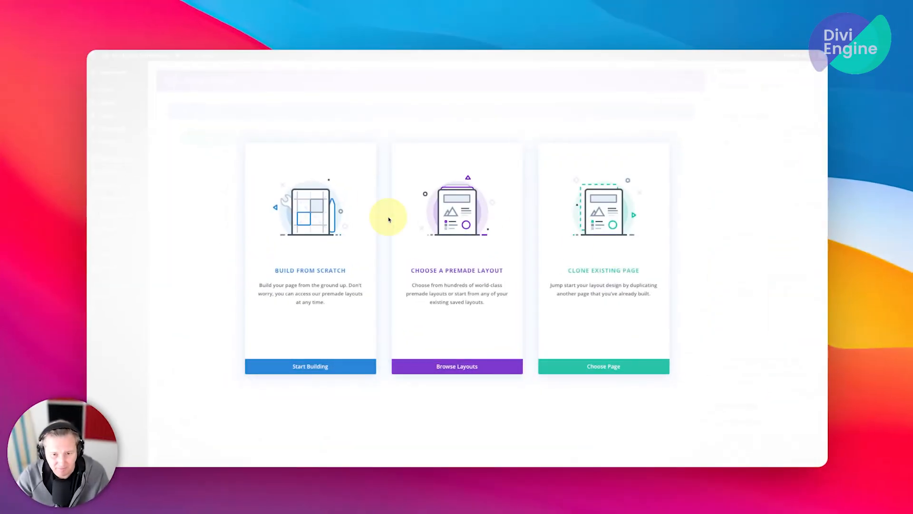
- Load the Clothing Store pack's Home premade layout into the Shop Page layout
click(457, 366)
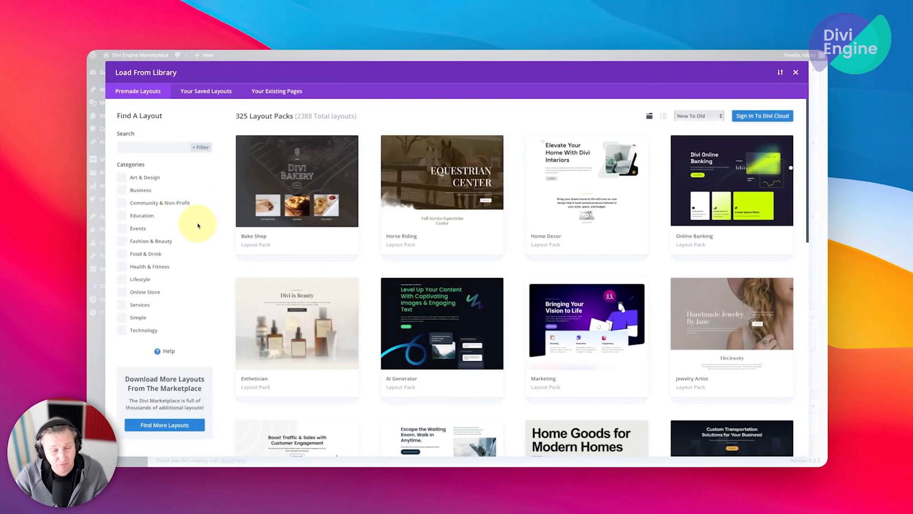
click(122, 240)
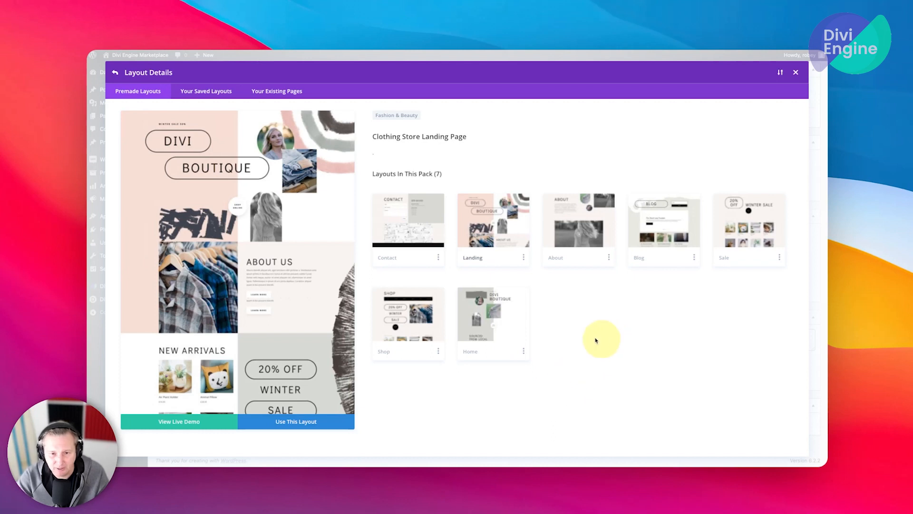
mouse_move(517, 324)
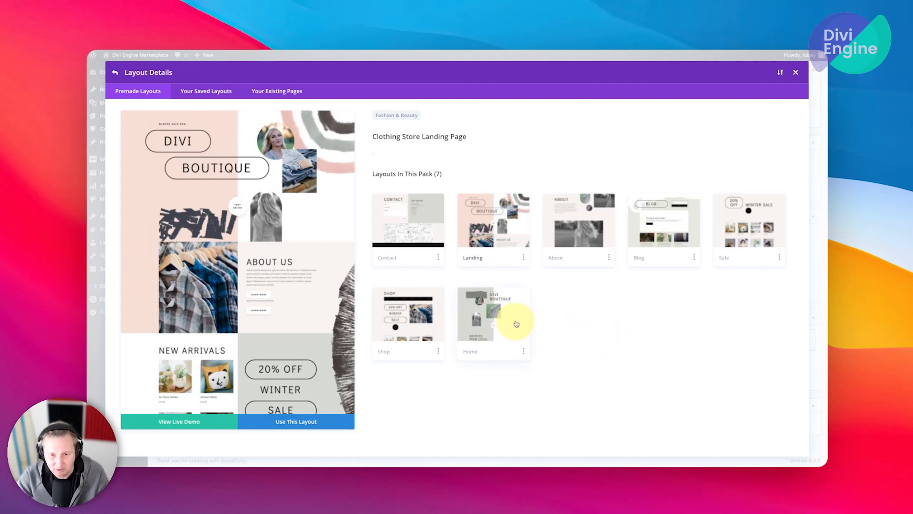
click(492, 314)
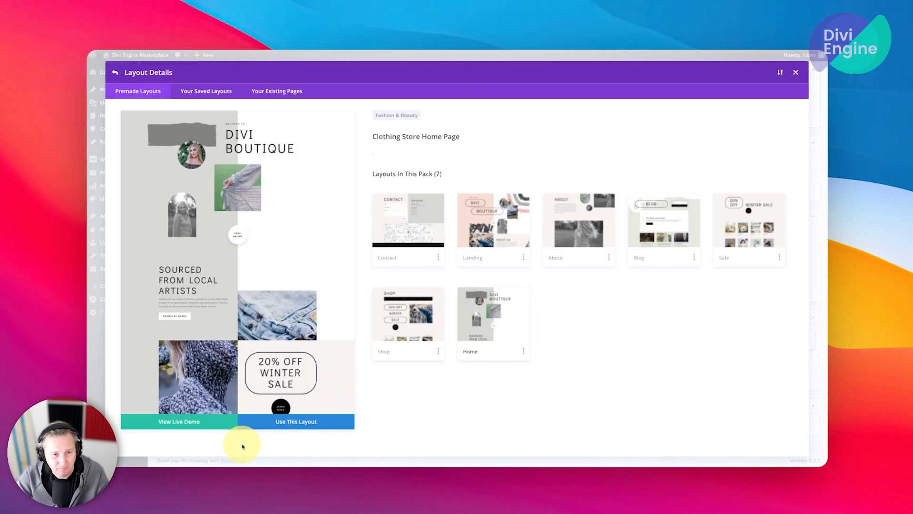
click(295, 421)
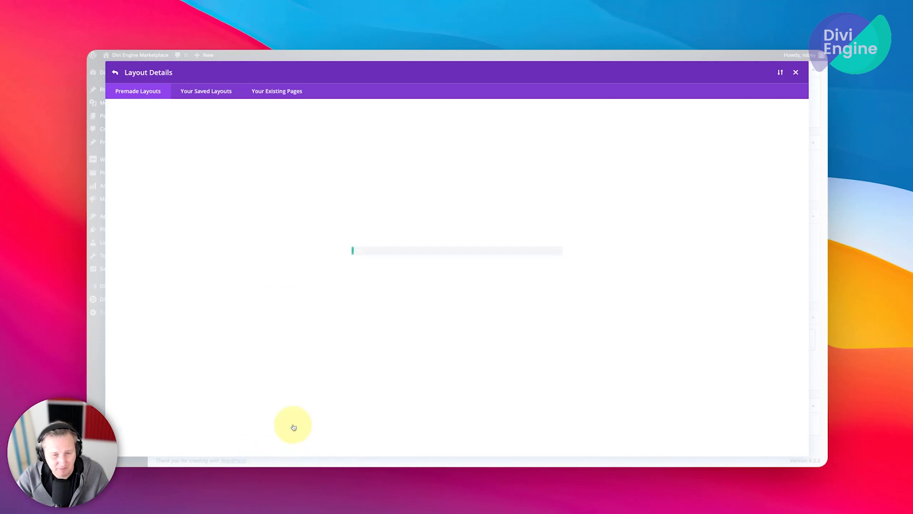
mouse_move(587, 247)
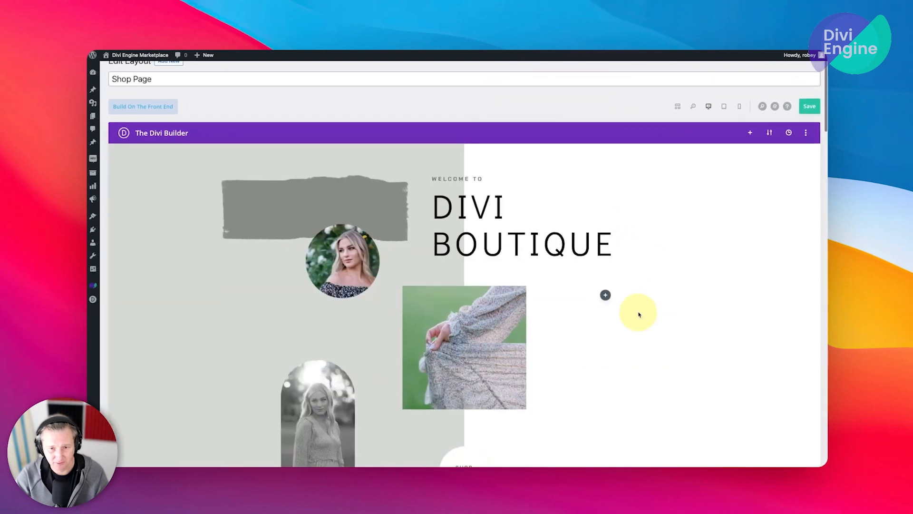
- Scroll through the loaded Divi Boutique layout to review its sections and product grid
scroll(down, 3)
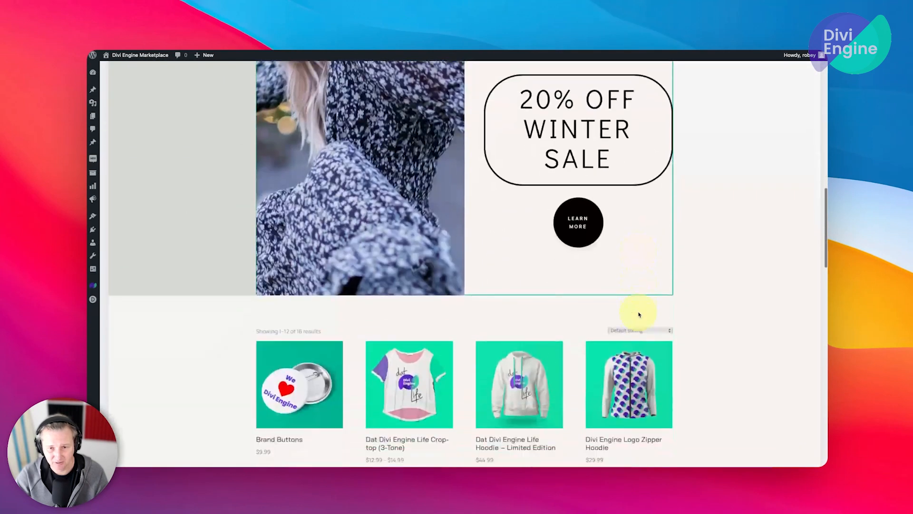
scroll(down, 3)
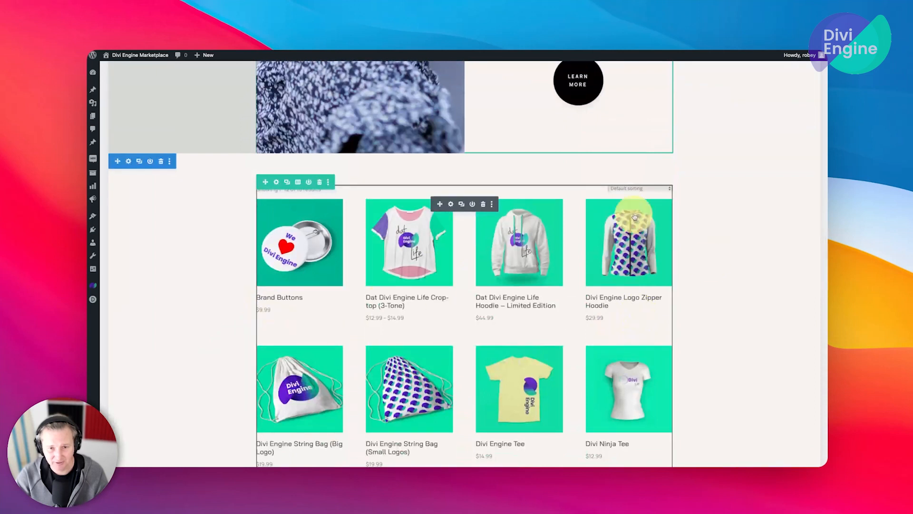
scroll(down, 3)
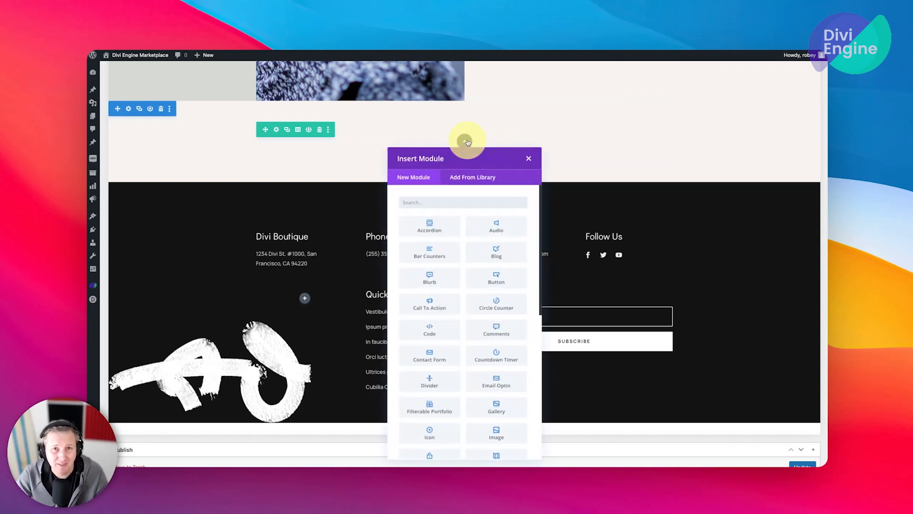
- Insert an ARP Product Loop - Archive Pages module into the emptied row, searching 'product'
scroll(down, 3)
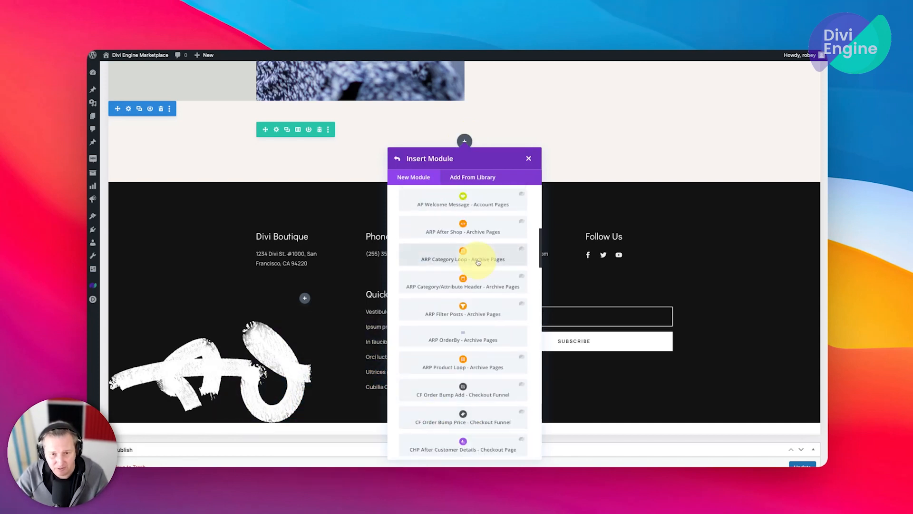
scroll(down, 3)
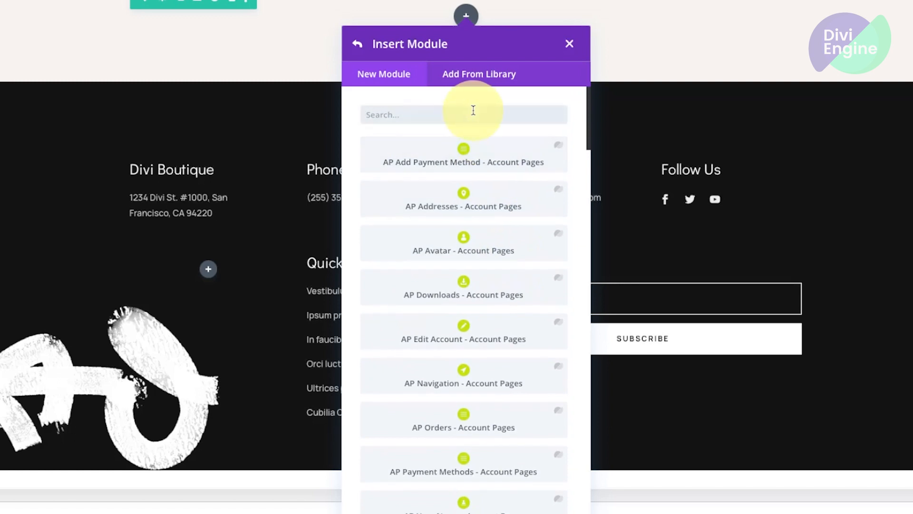
text(product loop)
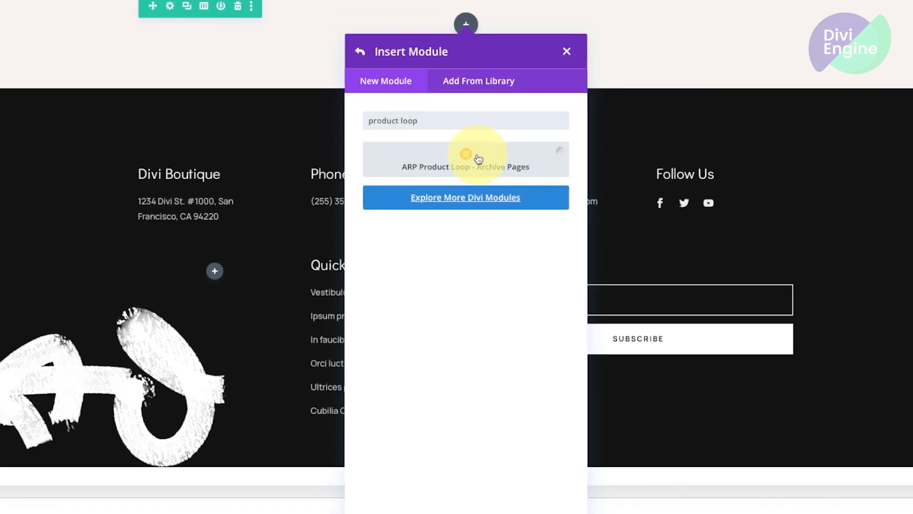
click(466, 159)
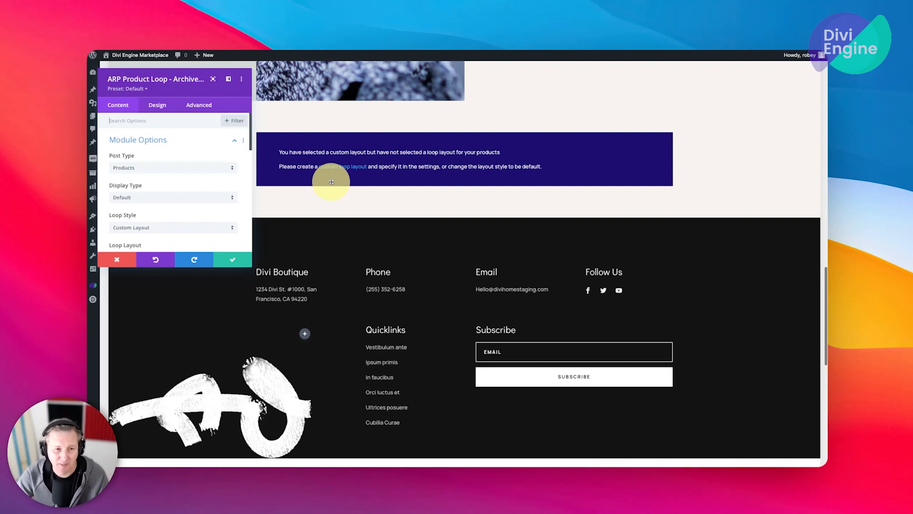
mouse_move(251, 198)
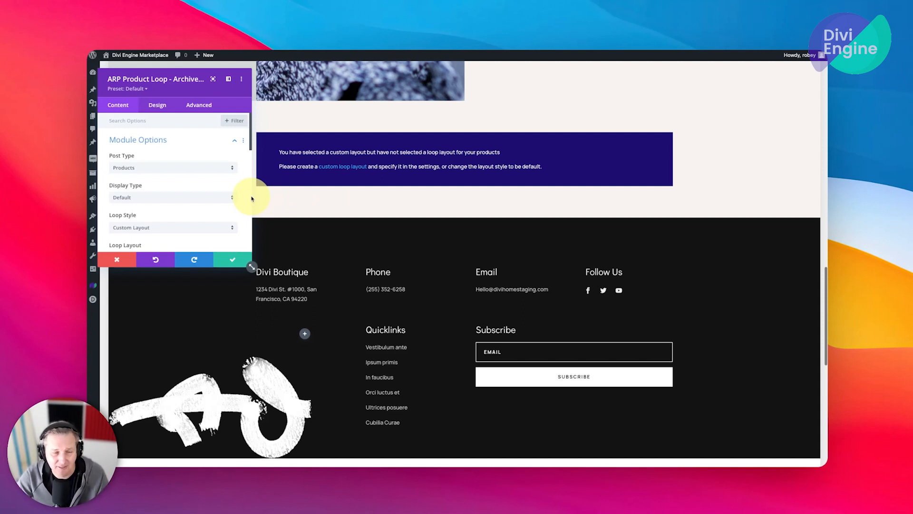
- Set Loop Style to Loop Templates with the Divi Shop Style template for the product loop
scroll(down, 3)
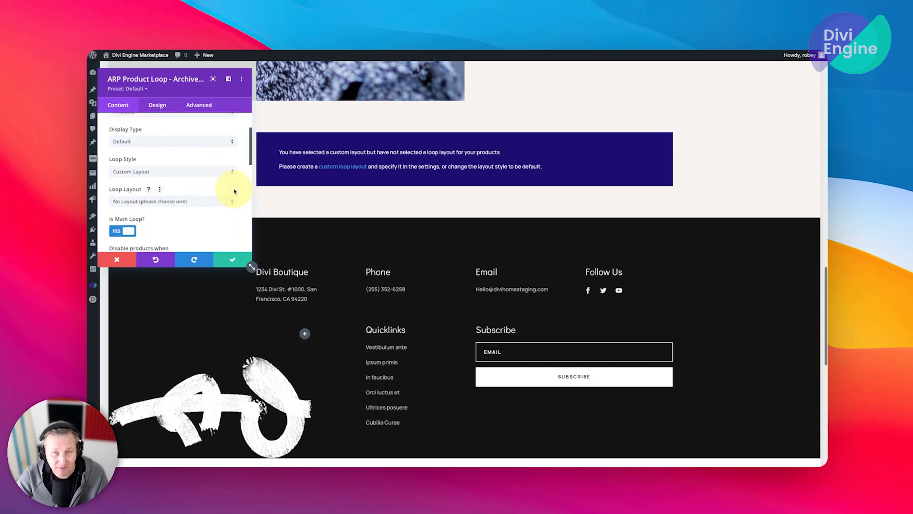
click(173, 171)
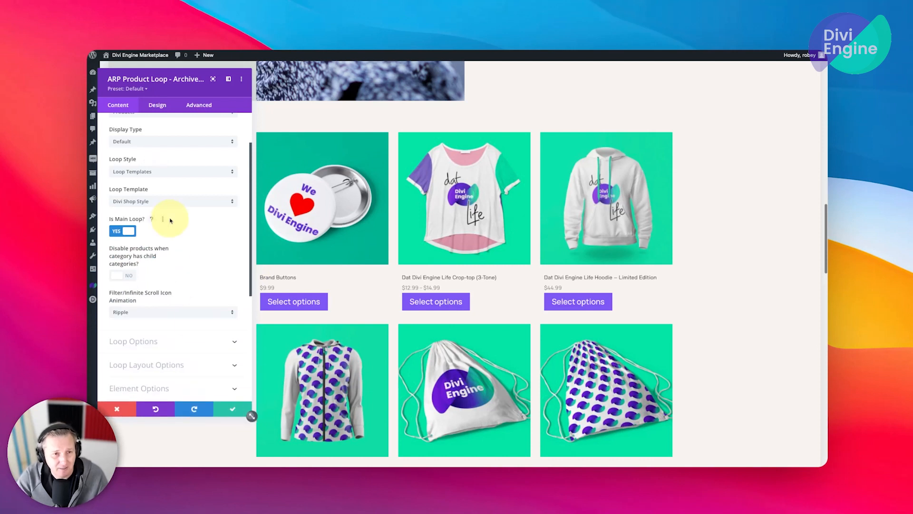
mouse_move(183, 263)
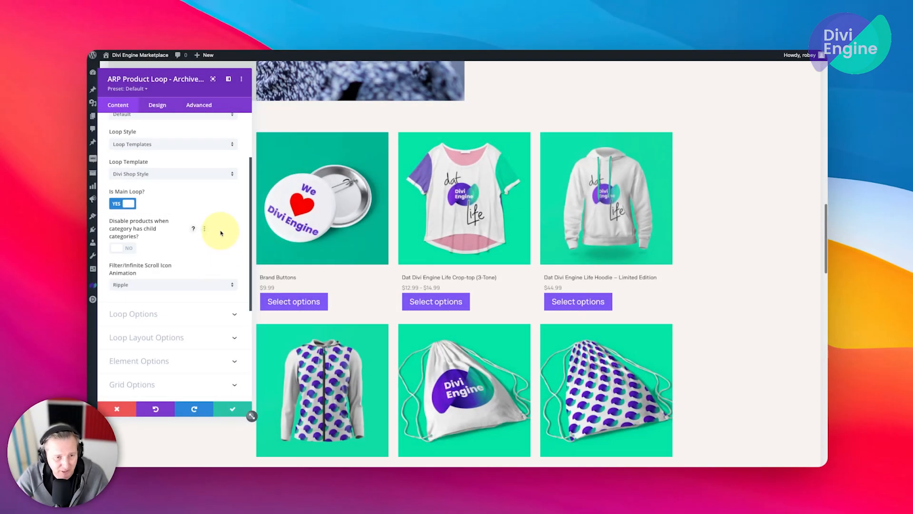
scroll(down, 3)
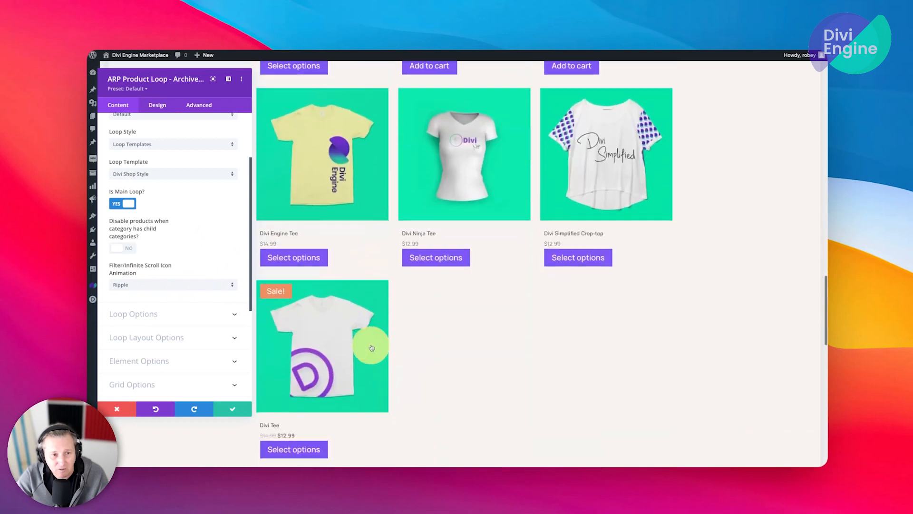
scroll(down, 3)
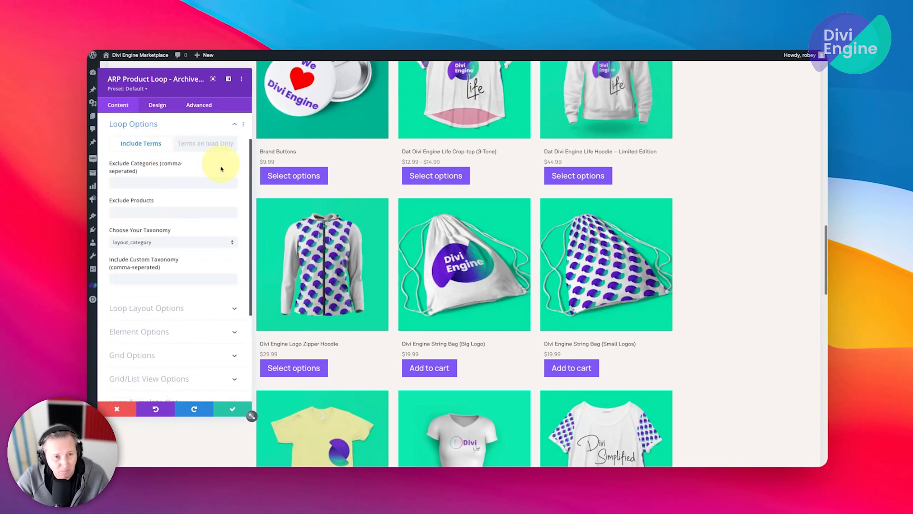
mouse_move(183, 262)
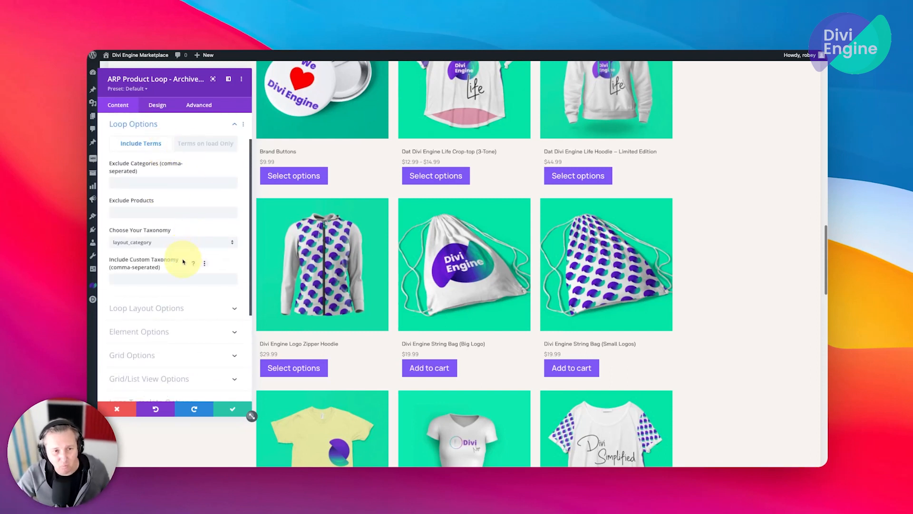
mouse_move(189, 226)
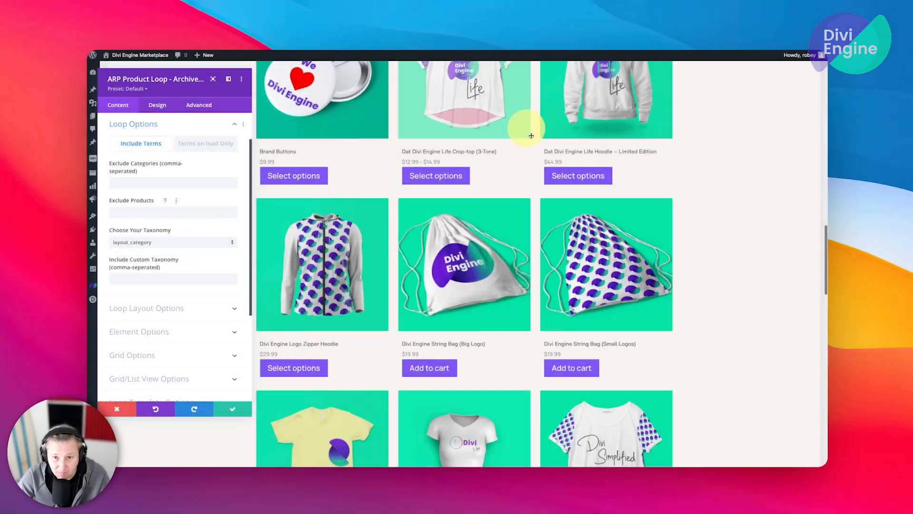
mouse_move(171, 202)
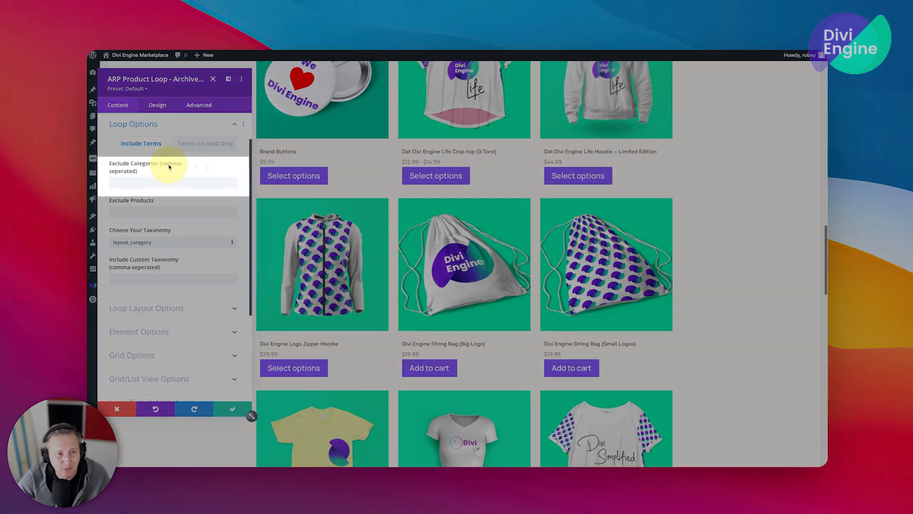
- Review the 'Terms on load Only' filter fields in Loop Options
click(205, 143)
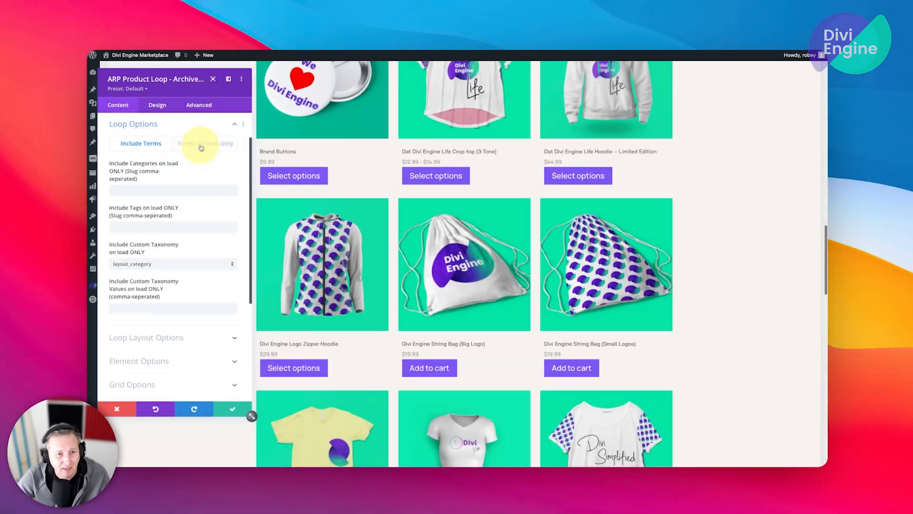
click(206, 143)
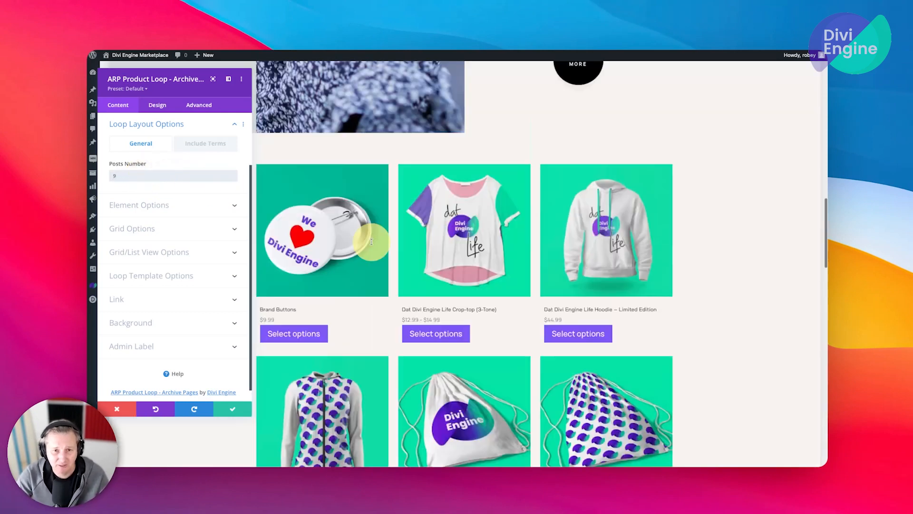
- Check the General layout settings show Posts Number 9, then expand Element Options
scroll(down, 3)
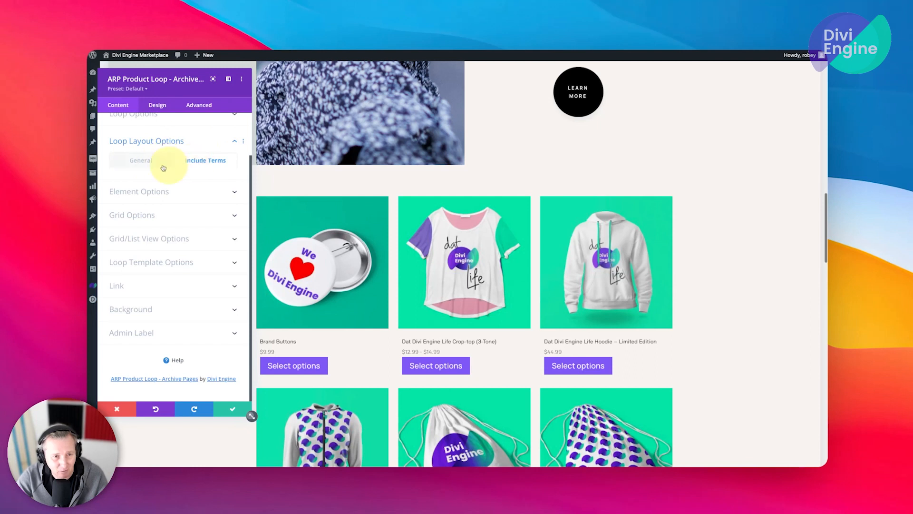
click(140, 160)
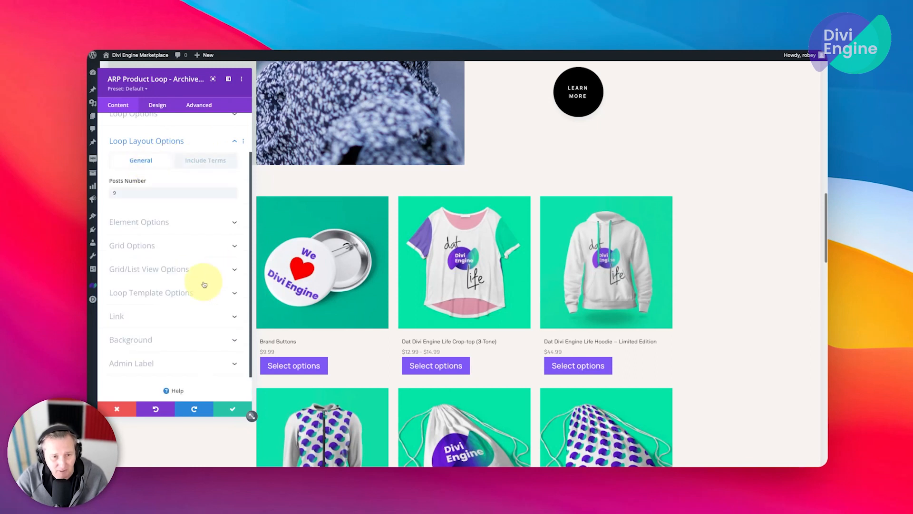
click(139, 222)
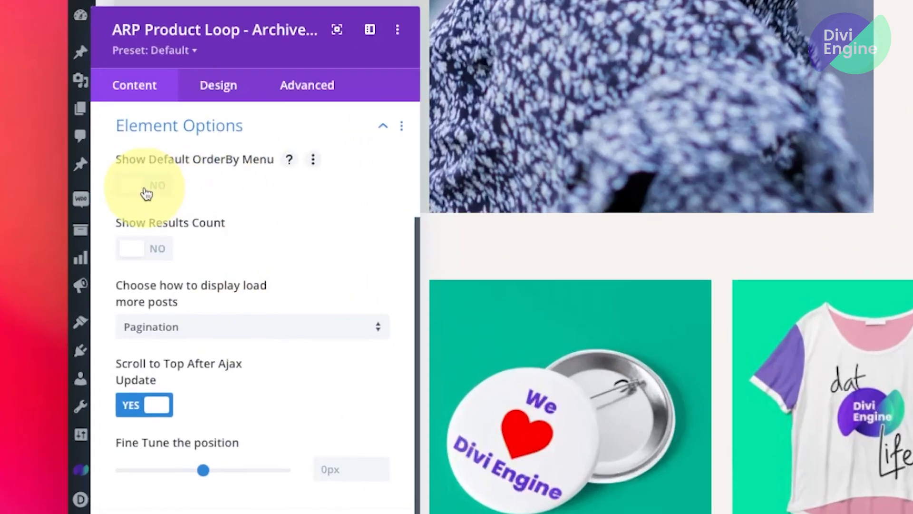
- Toggle Show Default OrderBy Menu on and back off
click(146, 185)
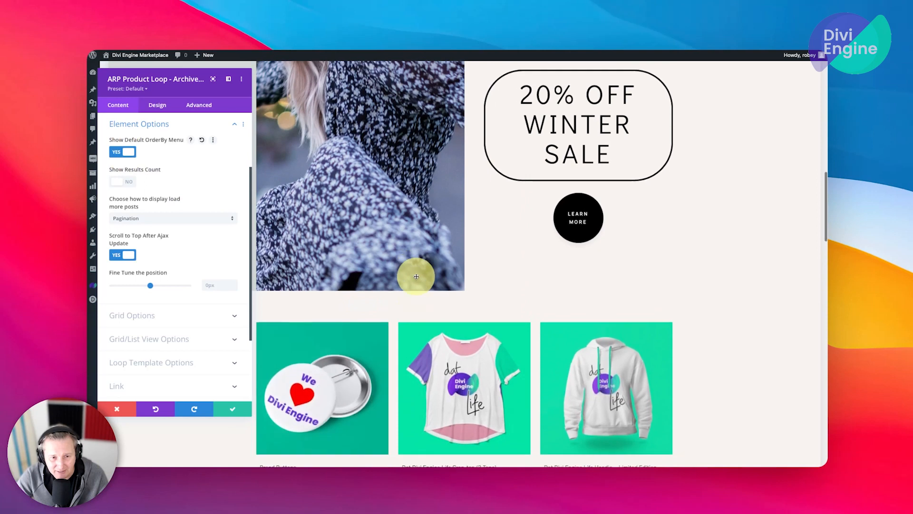
scroll(down, 3)
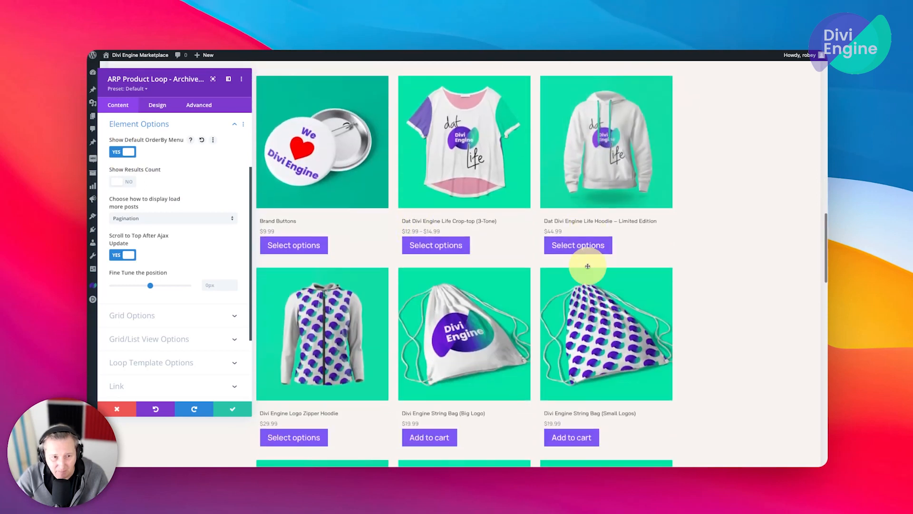
scroll(down, 3)
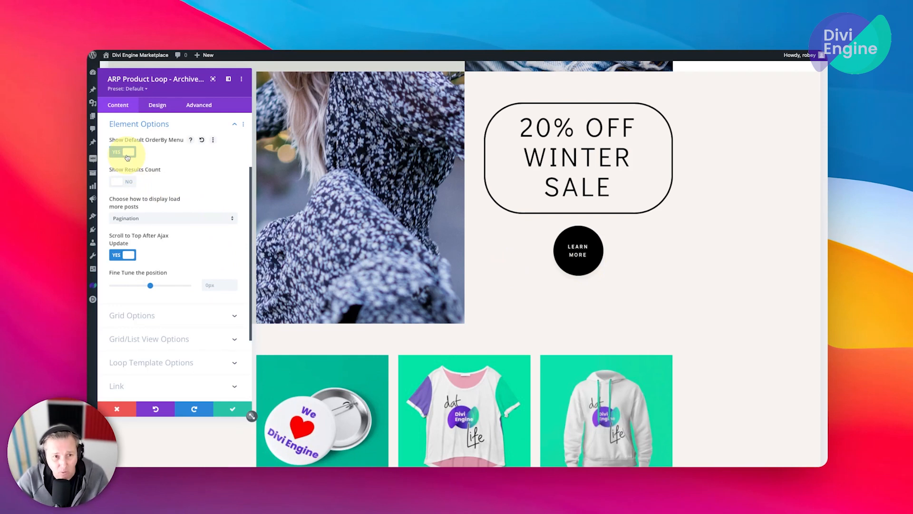
click(124, 154)
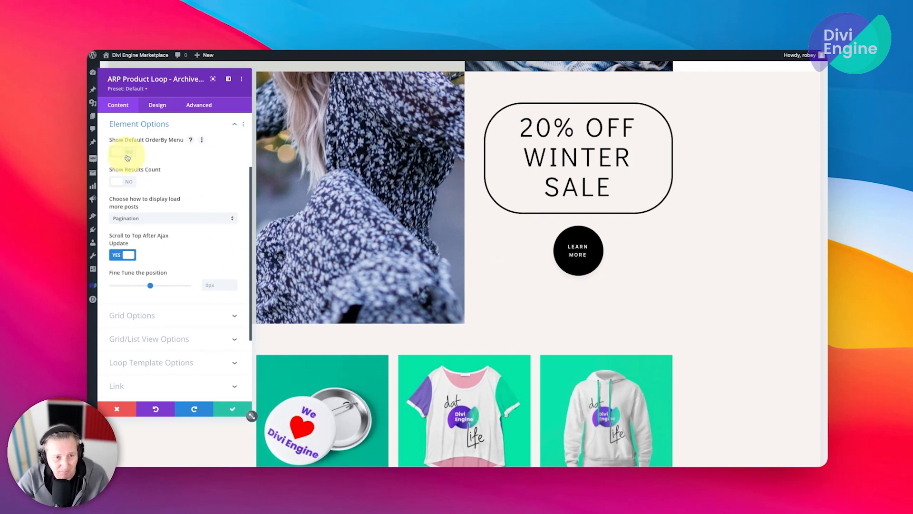
- Set load more posts to display via Infinite Scroll
scroll(down, 3)
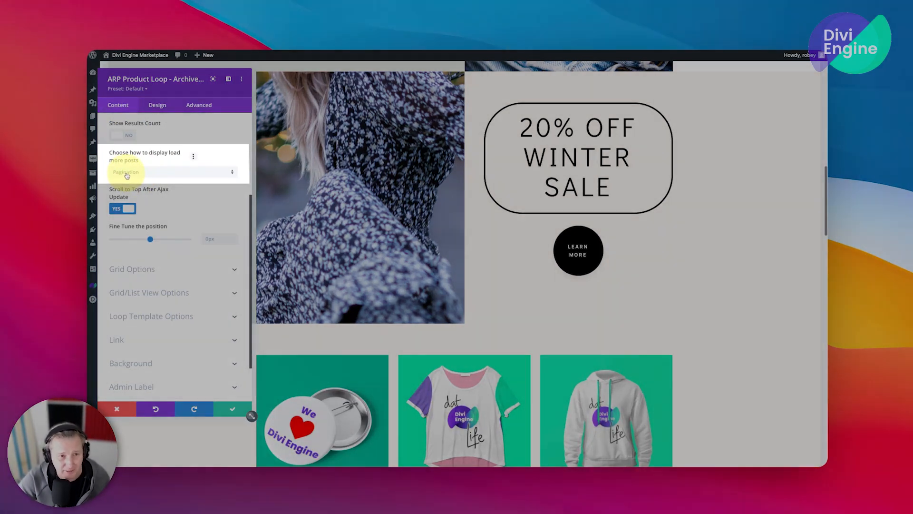
scroll(down, 3)
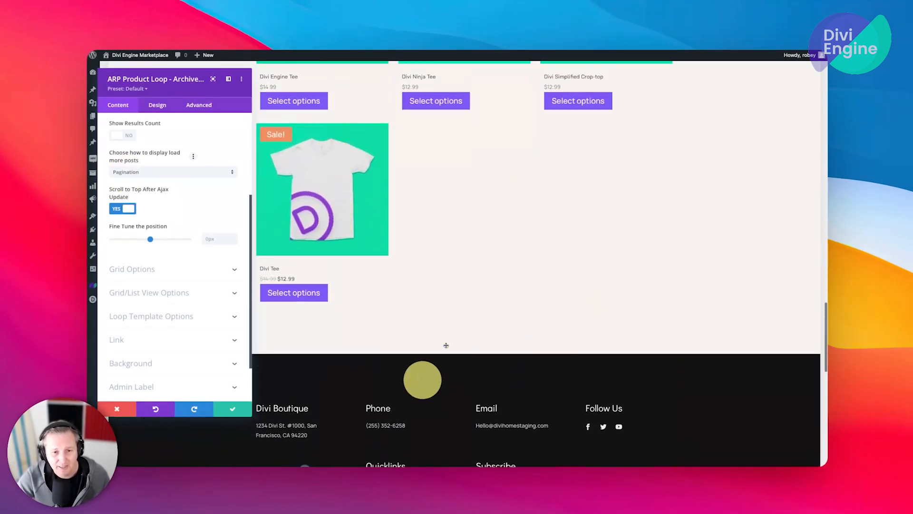
mouse_move(610, 320)
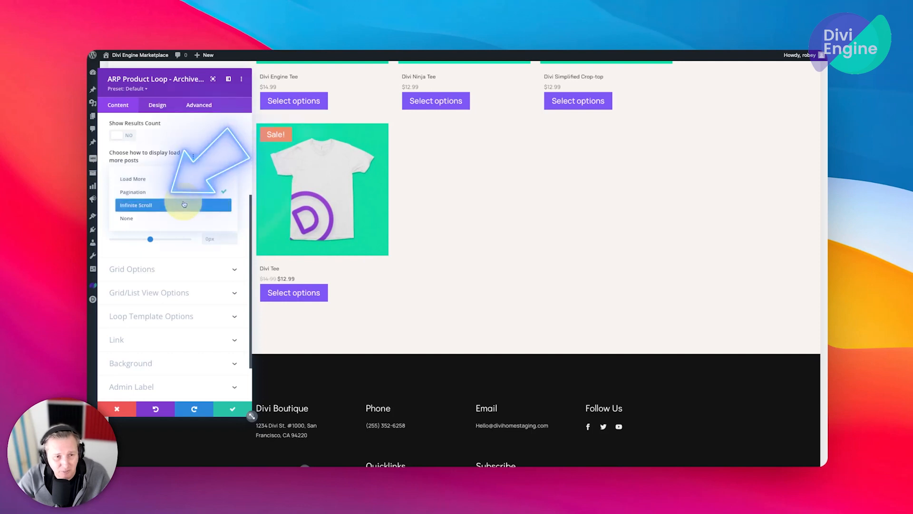
click(137, 205)
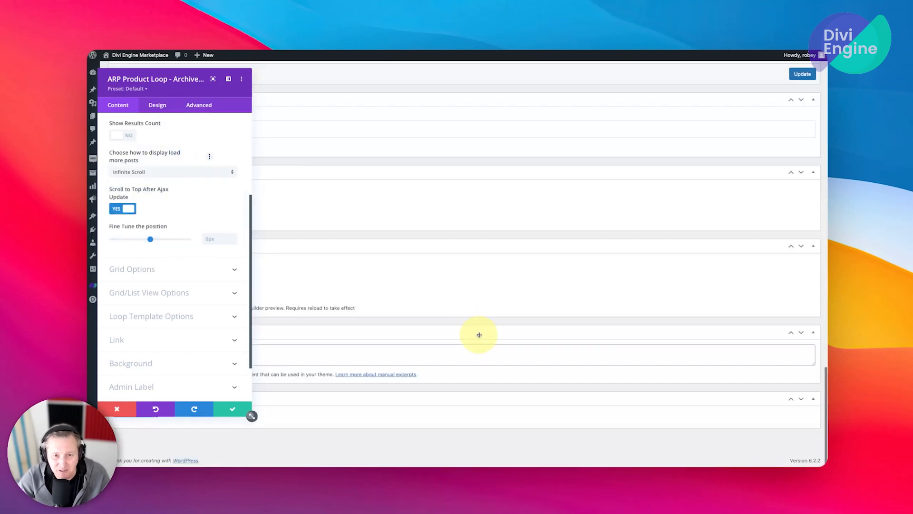
mouse_move(199, 142)
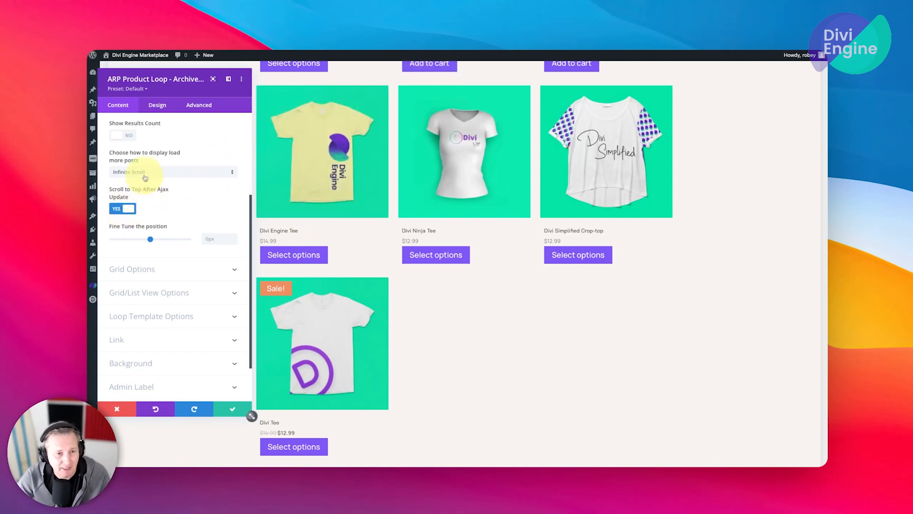
- Set load more posts to None and review the Grid Style choices under Grid Options
click(171, 172)
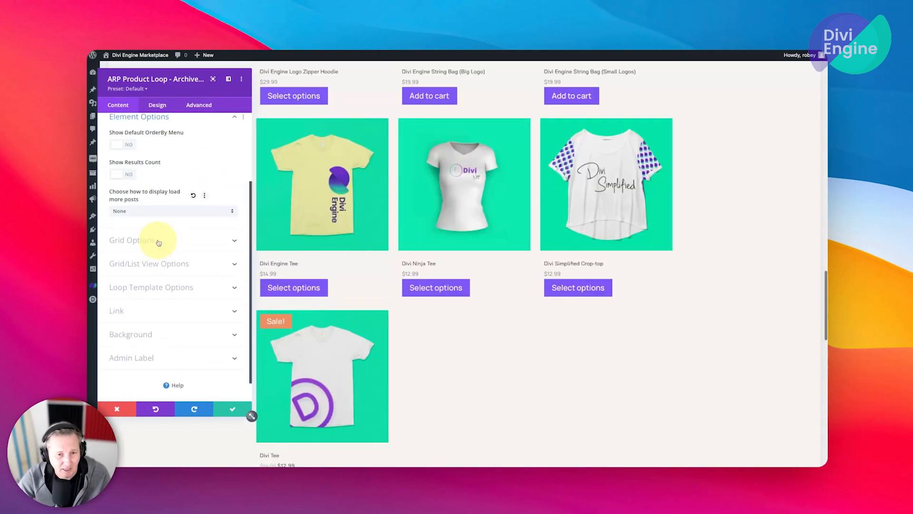
click(131, 240)
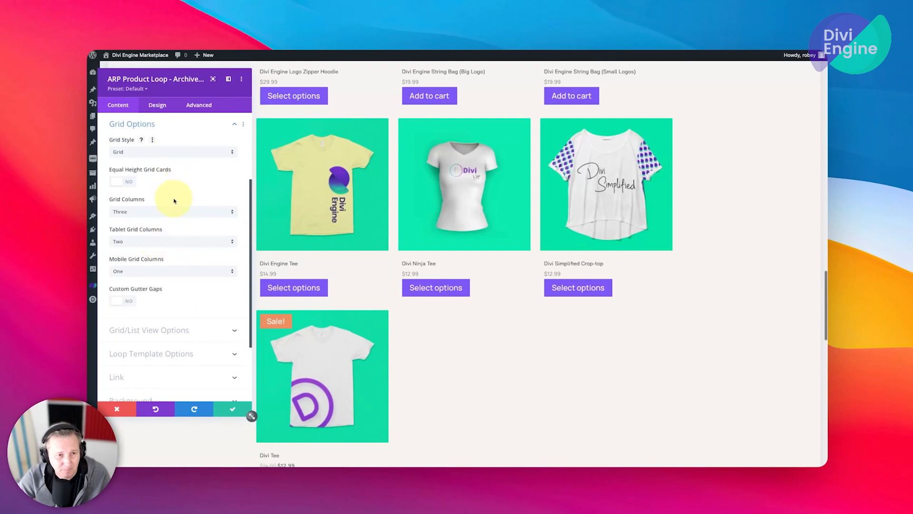
click(173, 151)
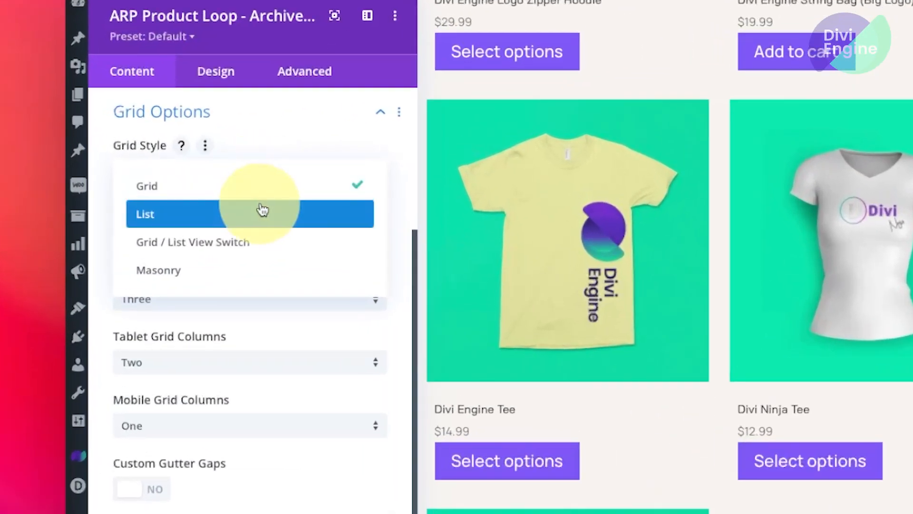
mouse_move(313, 238)
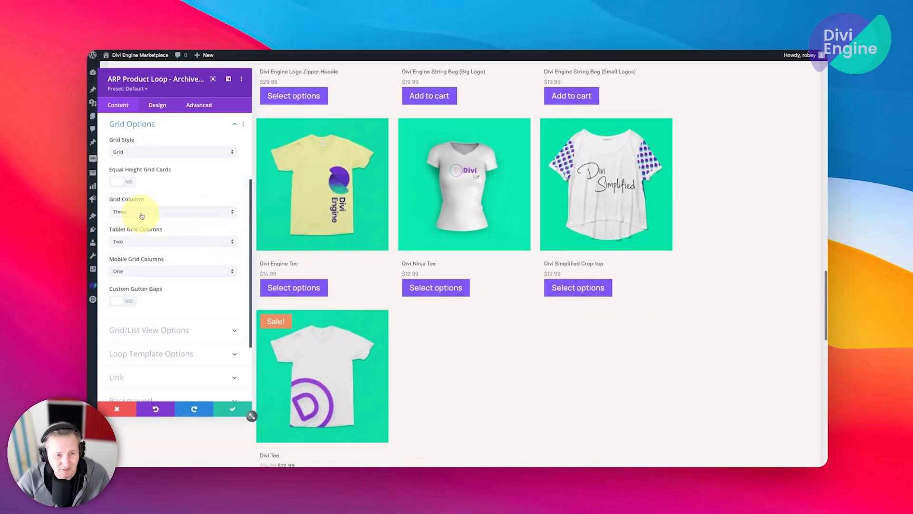
mouse_move(153, 280)
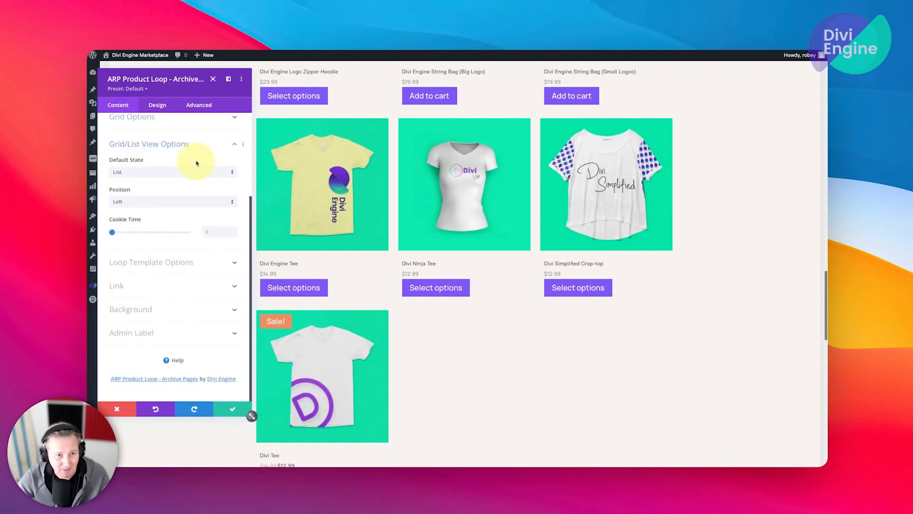
mouse_move(149, 236)
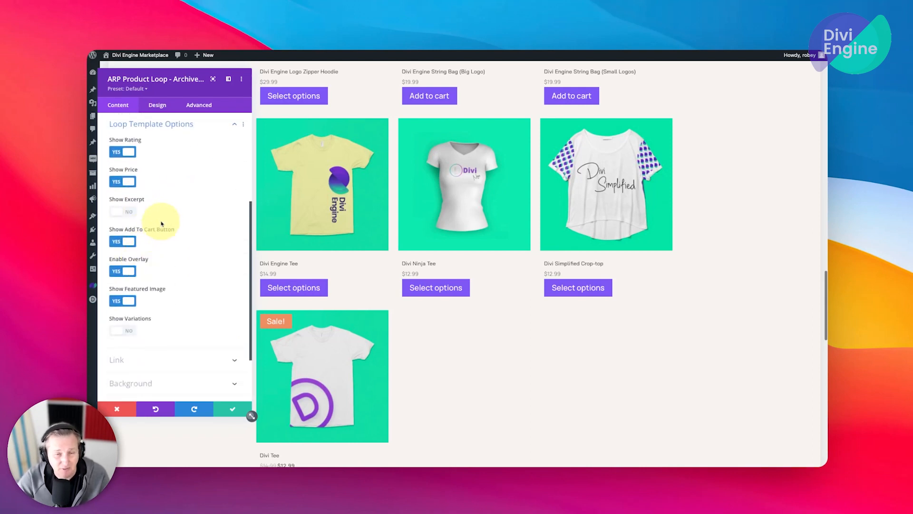
- Switch Show Add To Cart Button to YES in Loop Template Options, with excerpts shown
click(122, 241)
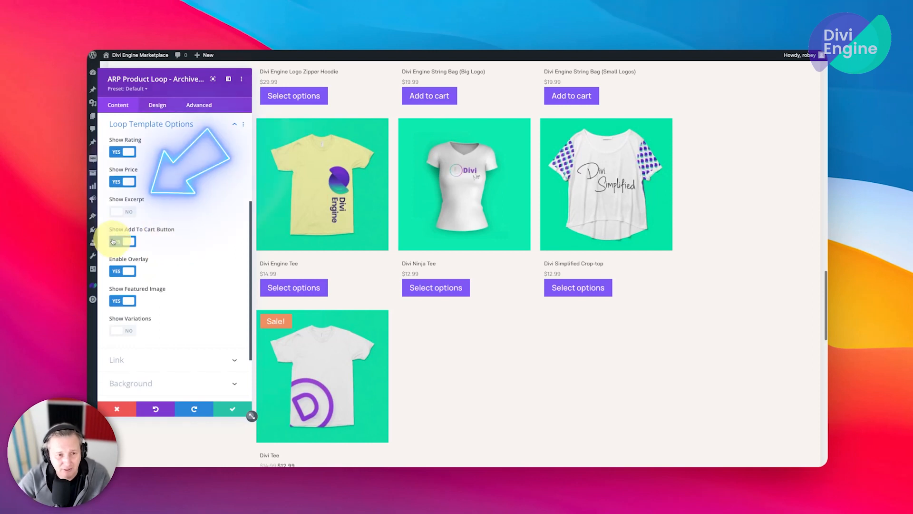
click(122, 211)
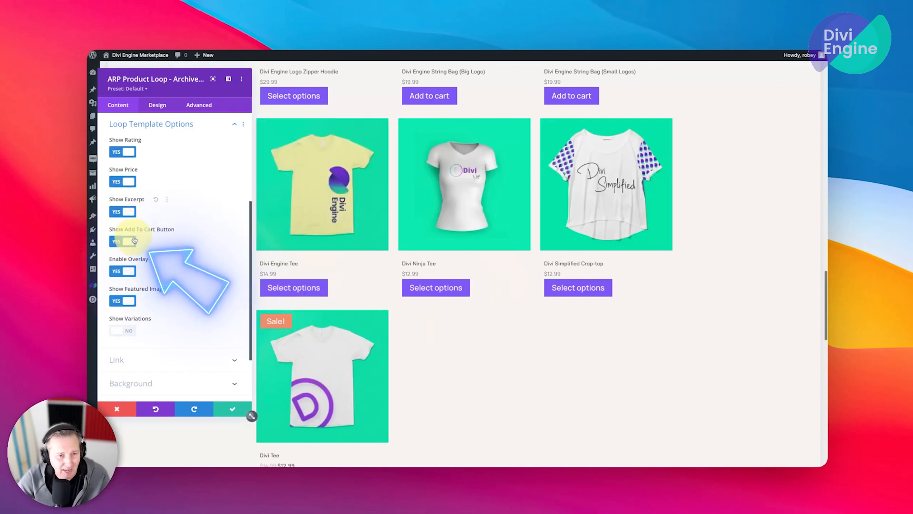
click(122, 242)
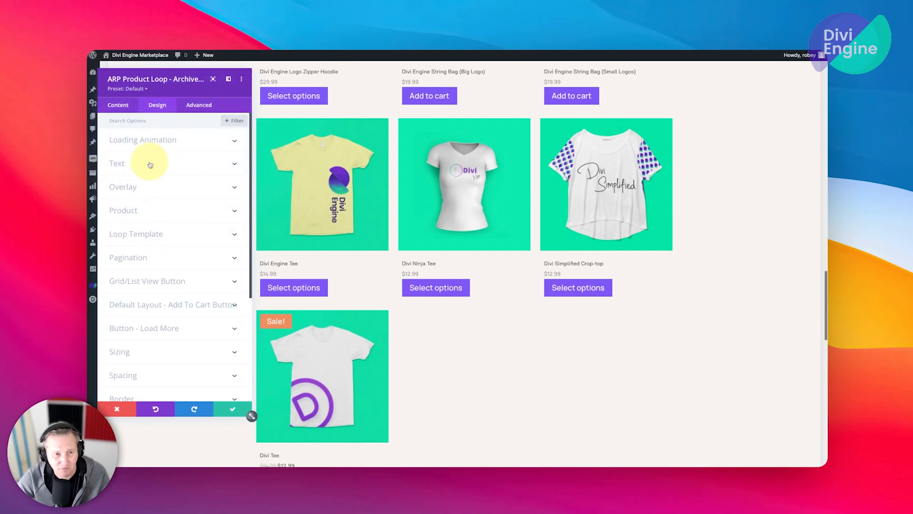
mouse_move(163, 274)
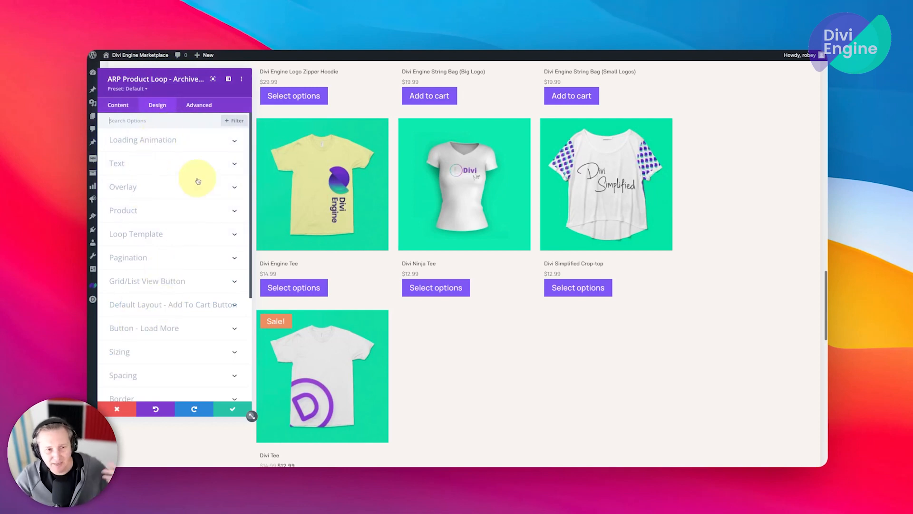
- Review the Loop Template design options, comparing the WooCommerce and General styling tabs
click(135, 234)
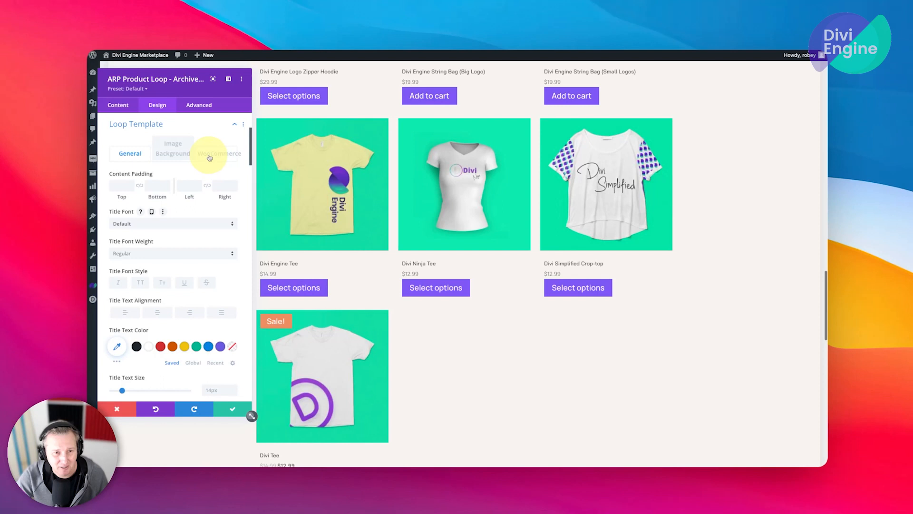
click(218, 154)
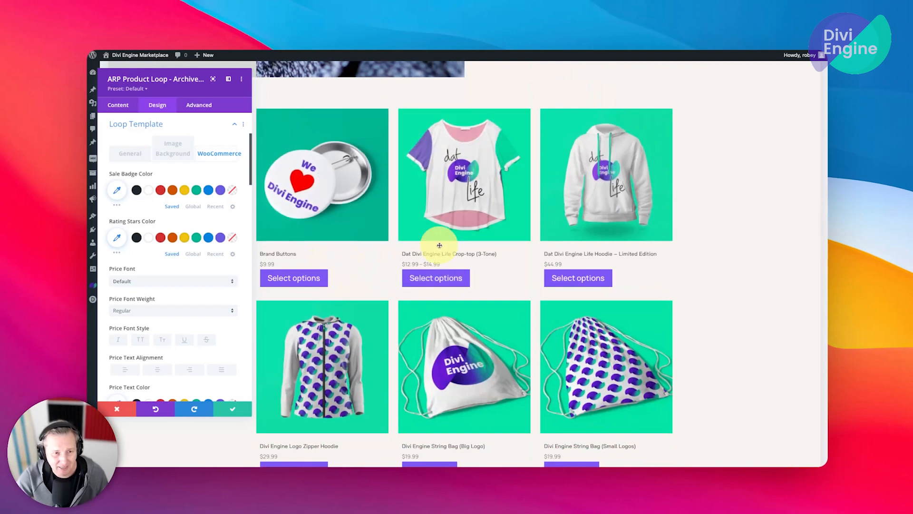
click(130, 153)
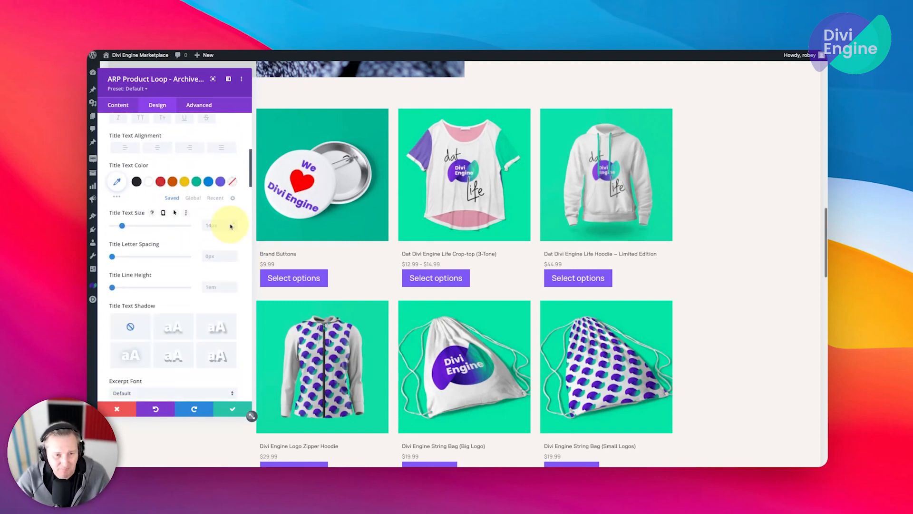
- Enlarge the product title text to 18px in the General title styling
drag(122, 225, 134, 226)
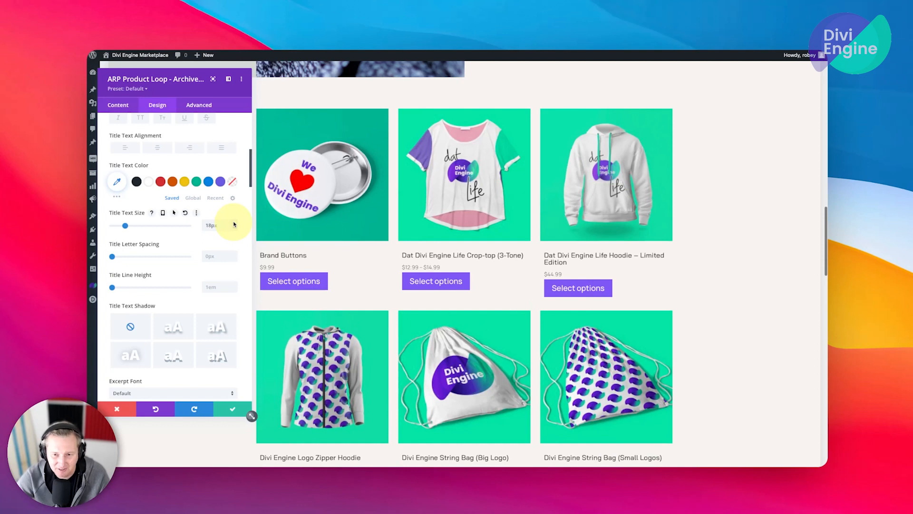
scroll(down, 3)
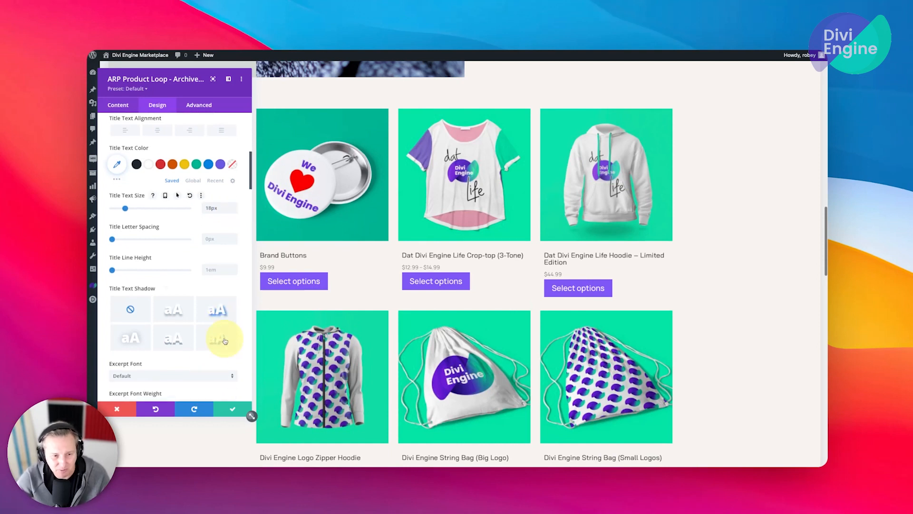
scroll(down, 3)
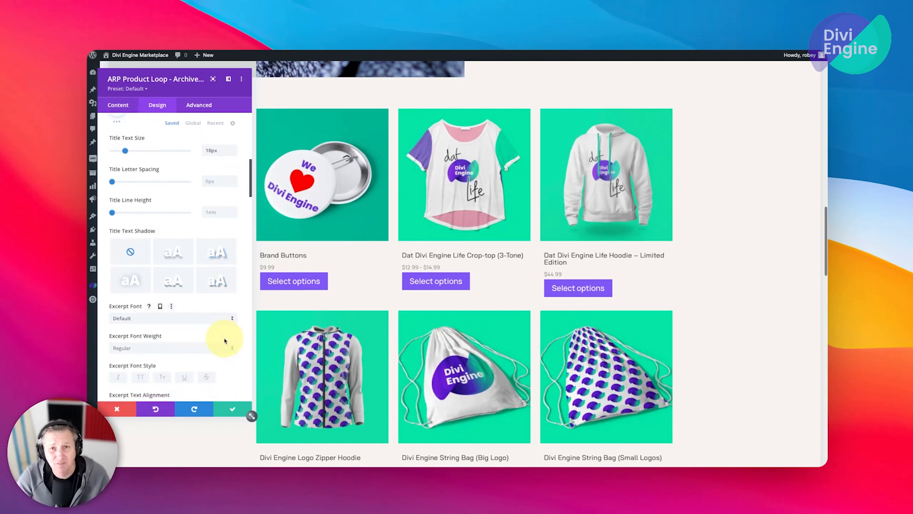
mouse_move(227, 357)
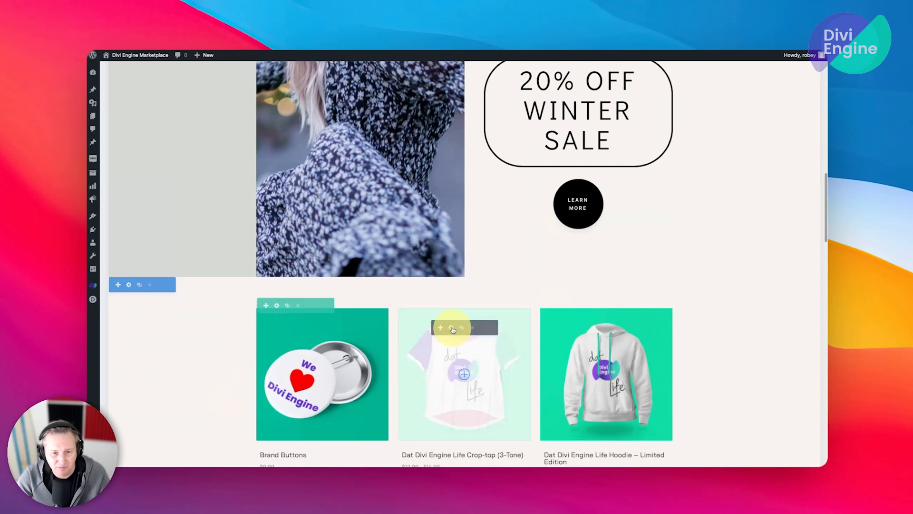
- Save the Shop Page layout from the Divi Builder bar
scroll(down, 3)
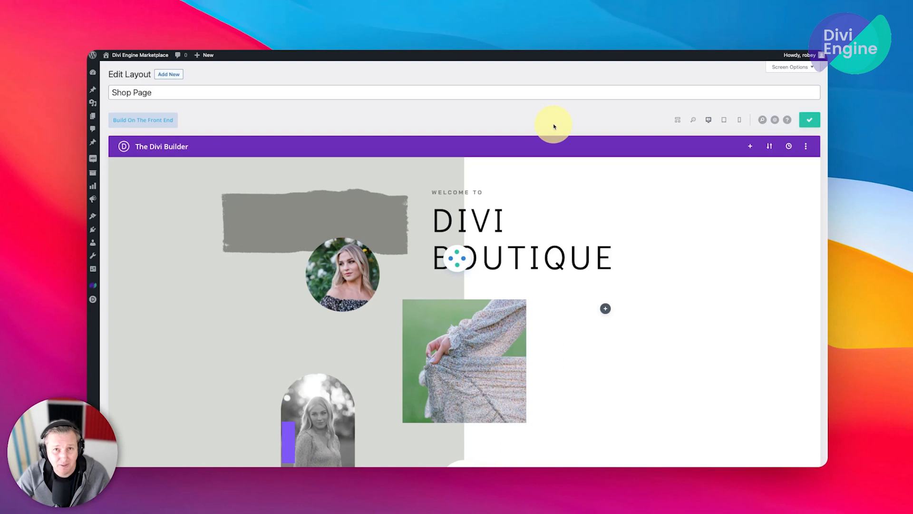
click(809, 120)
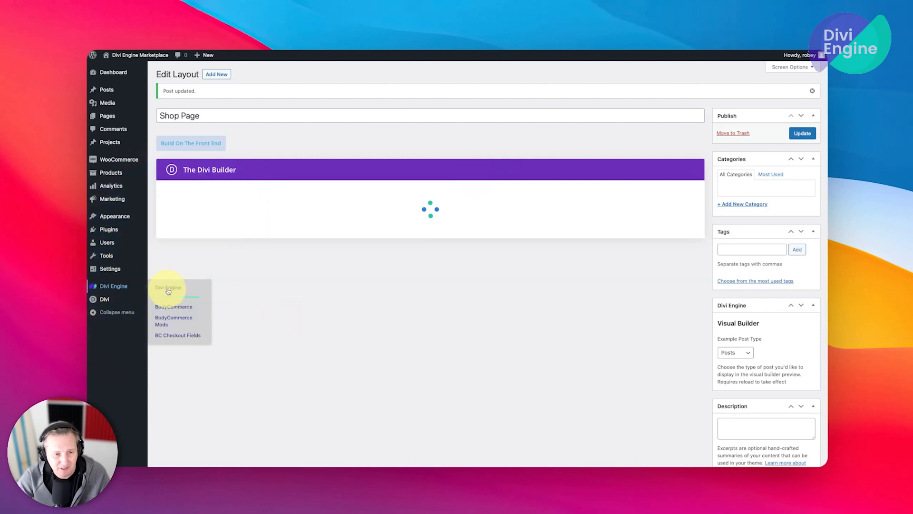
- Choose Shop Page as the shop template in BodyCommerce's Shop/Category Pages settings
click(173, 307)
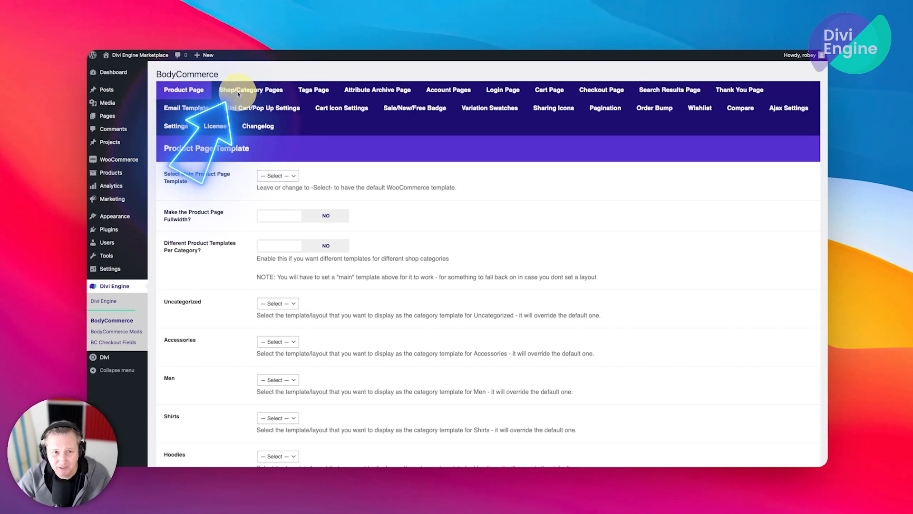
click(251, 89)
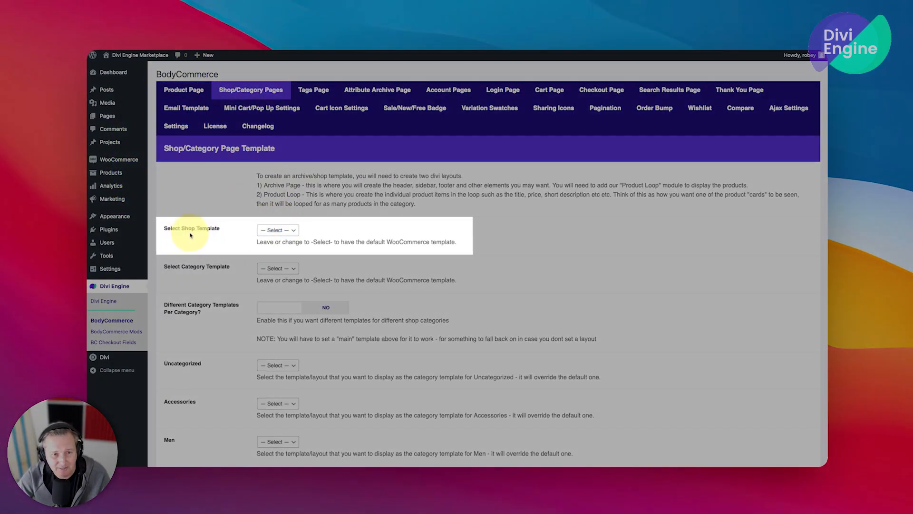
click(277, 229)
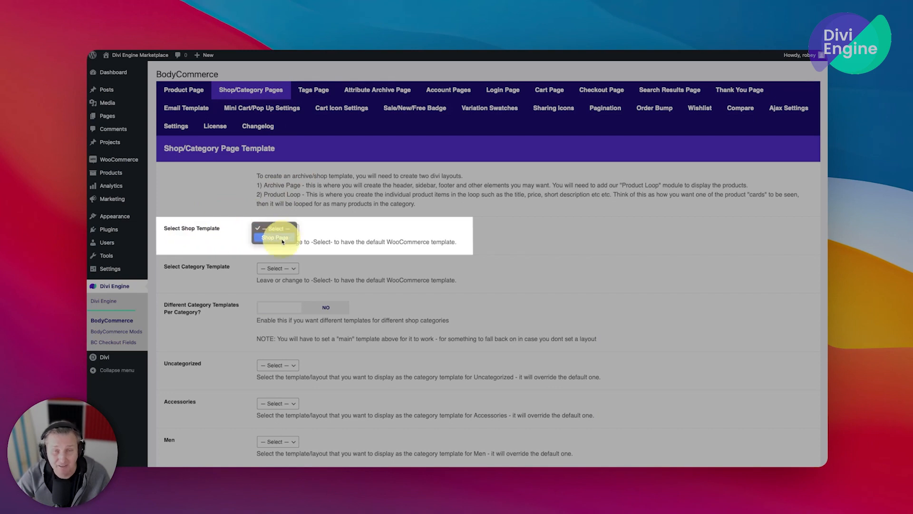
click(274, 237)
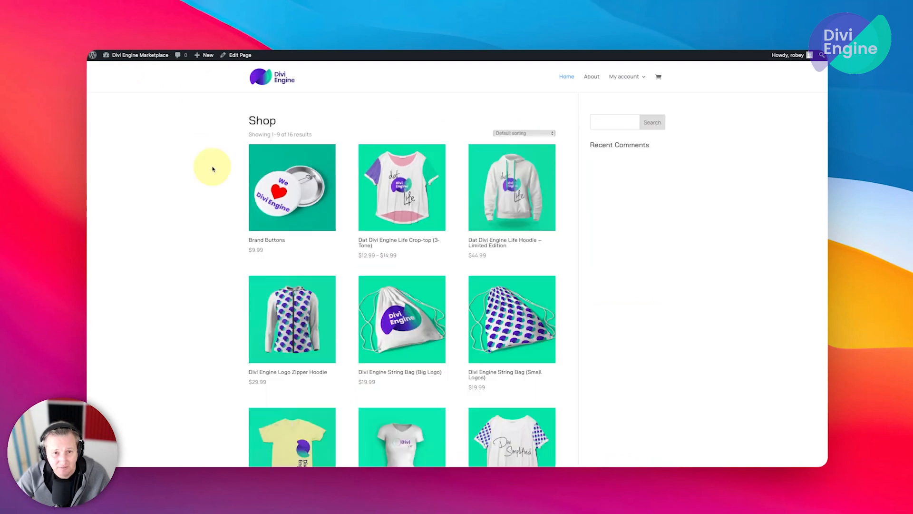
mouse_move(417, 328)
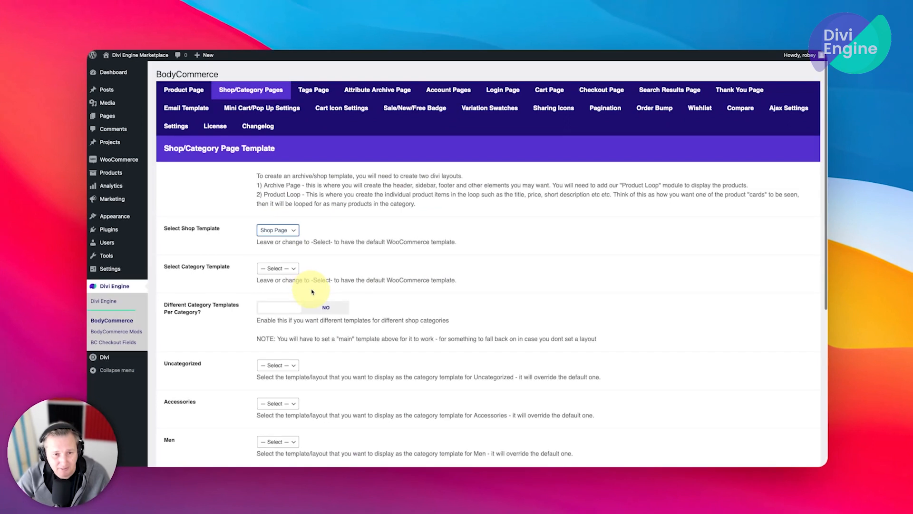
- Save the Shop/Category Pages settings with Shop Page as the template
scroll(down, 3)
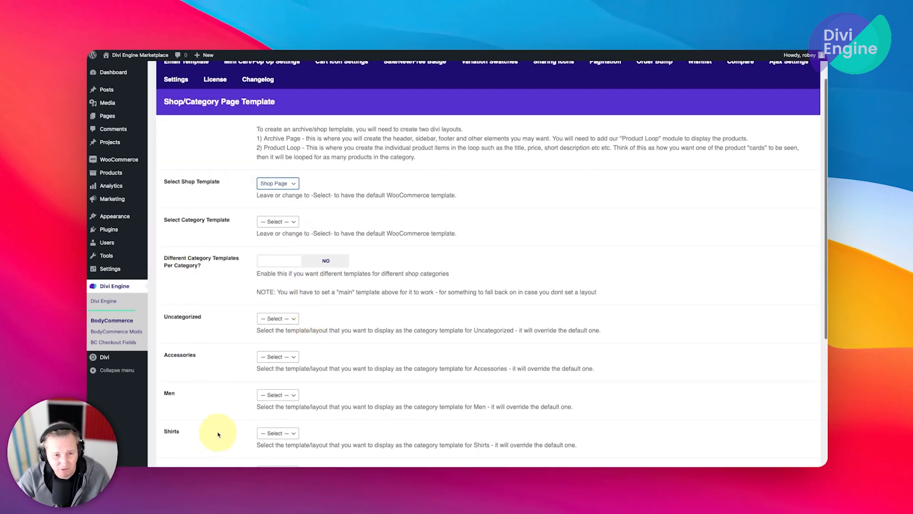
scroll(down, 3)
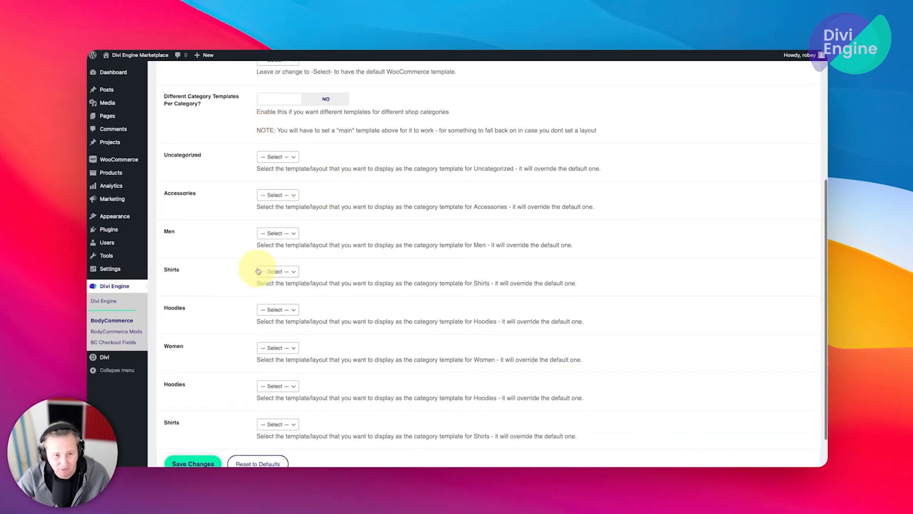
scroll(down, 3)
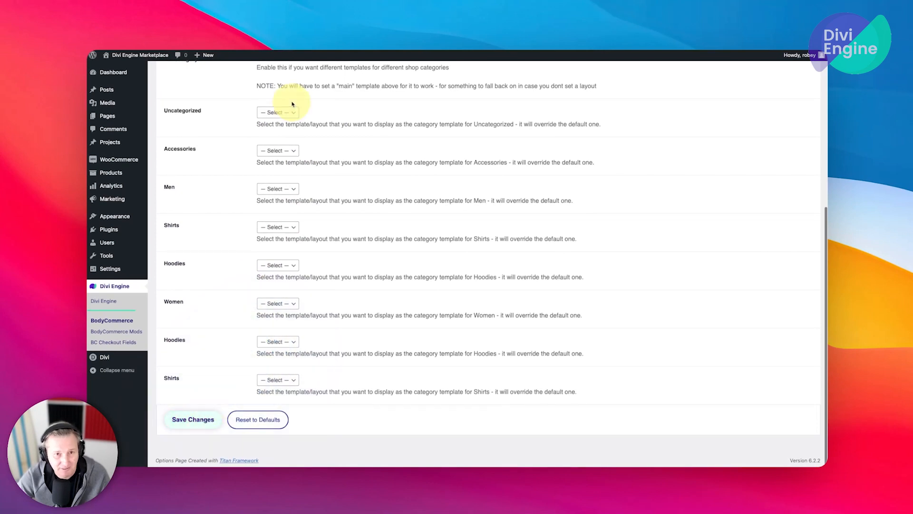
click(193, 419)
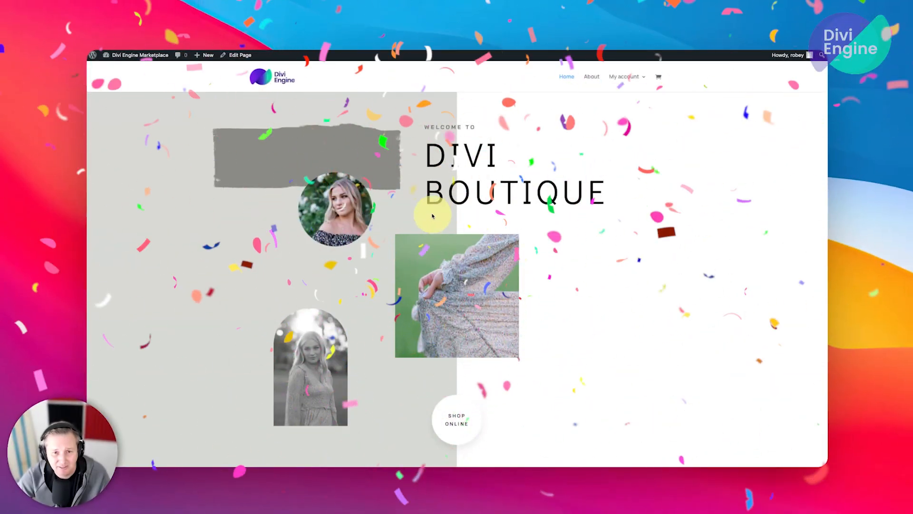
- Scroll through the front-end shop page to view the nine-product grid and footer
scroll(down, 3)
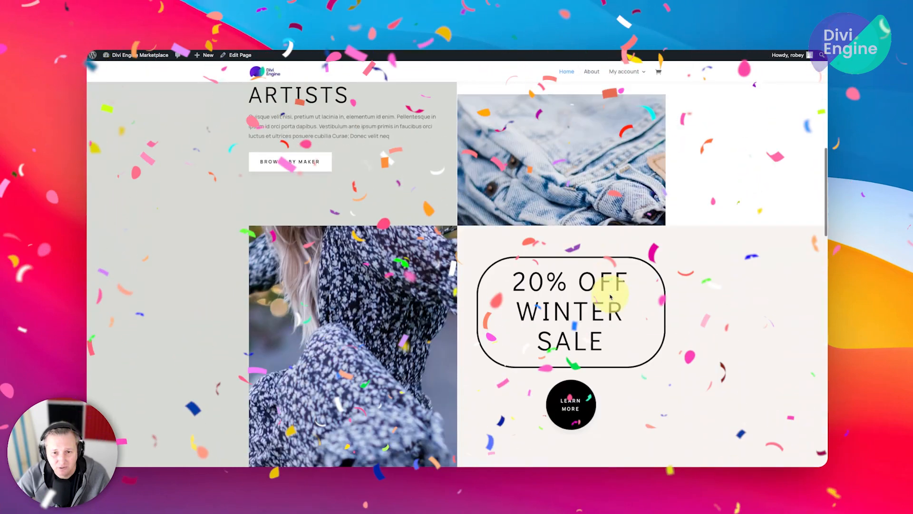
scroll(down, 3)
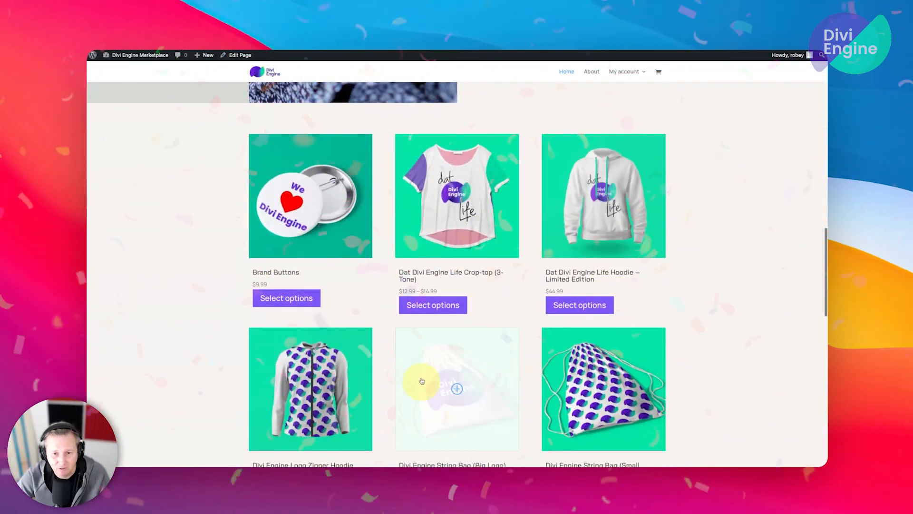
scroll(down, 3)
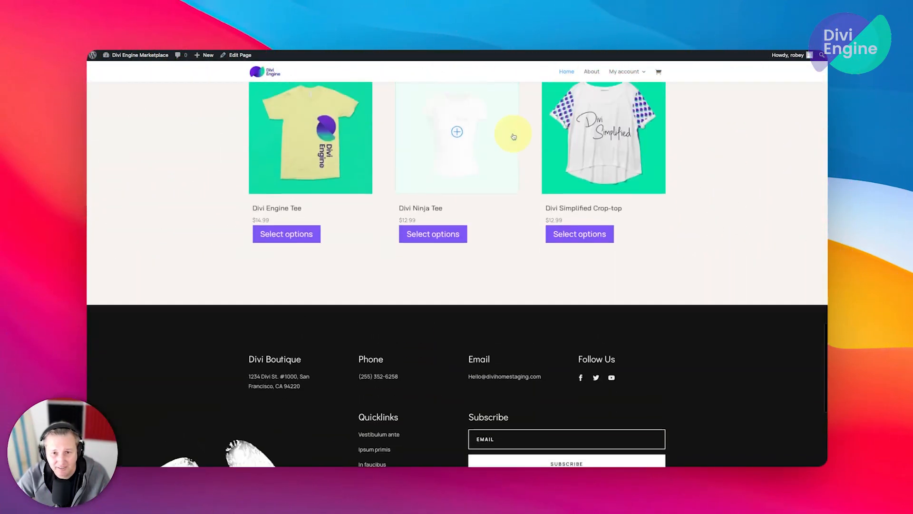
scroll(down, 3)
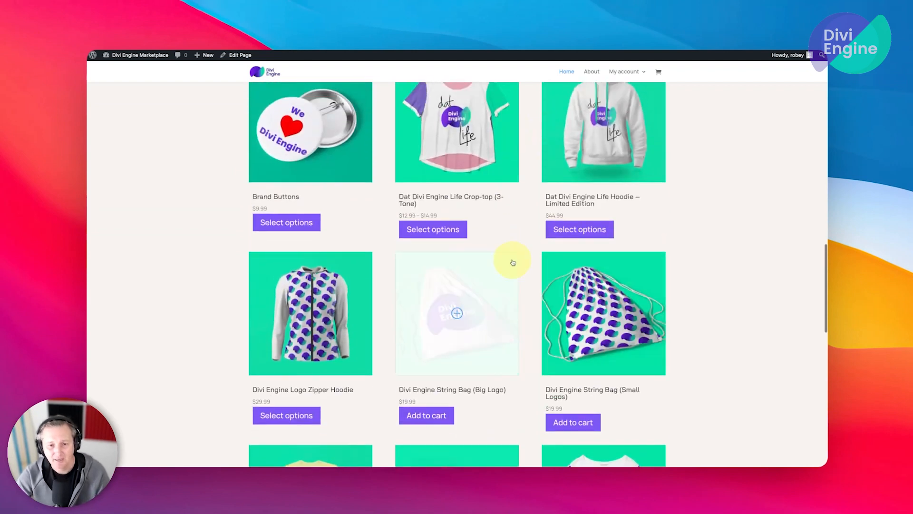